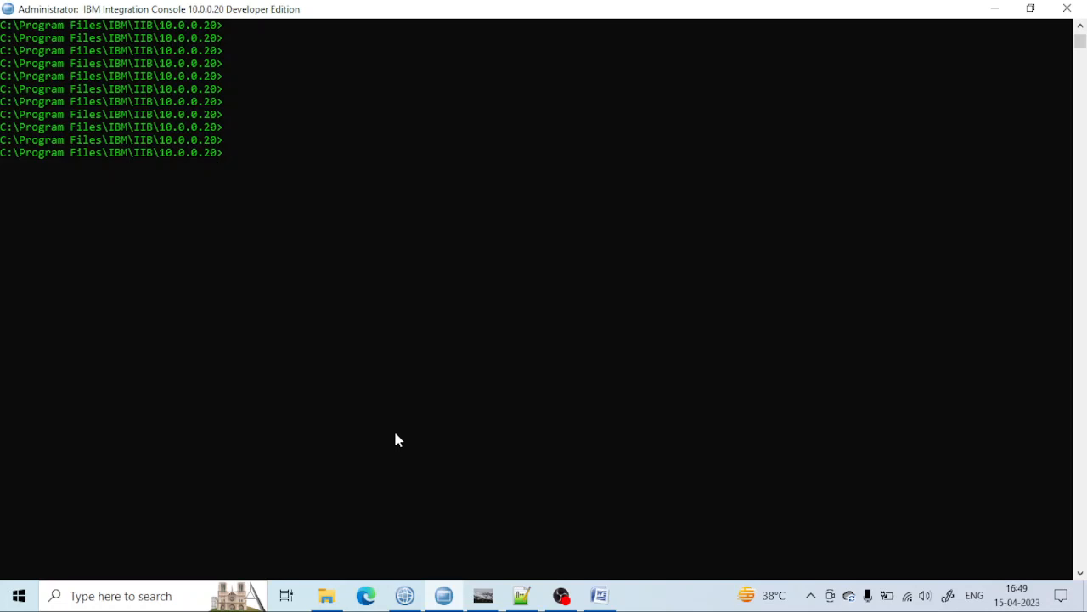
mouse_move(451, 343)
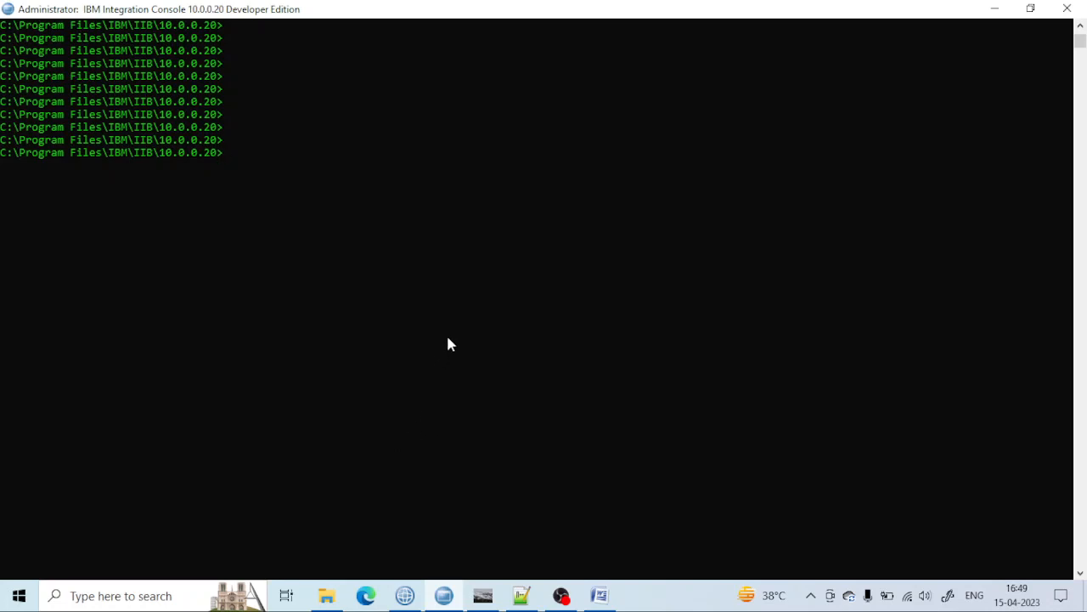
Show QMAX1's Topics list and then its Subscriptions list, both still empty.
key(Return)
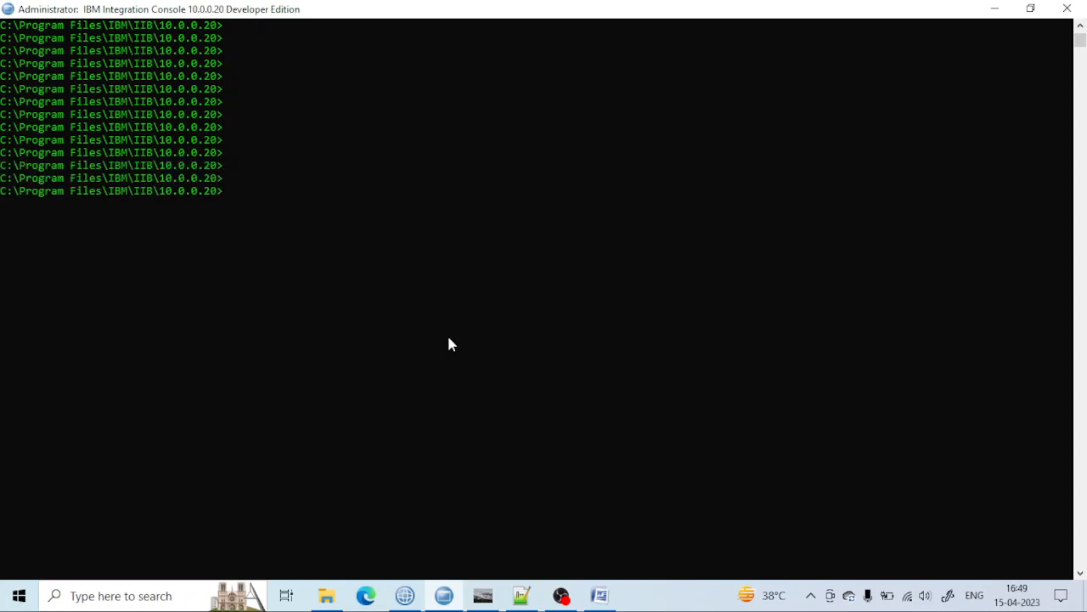
key(Return)
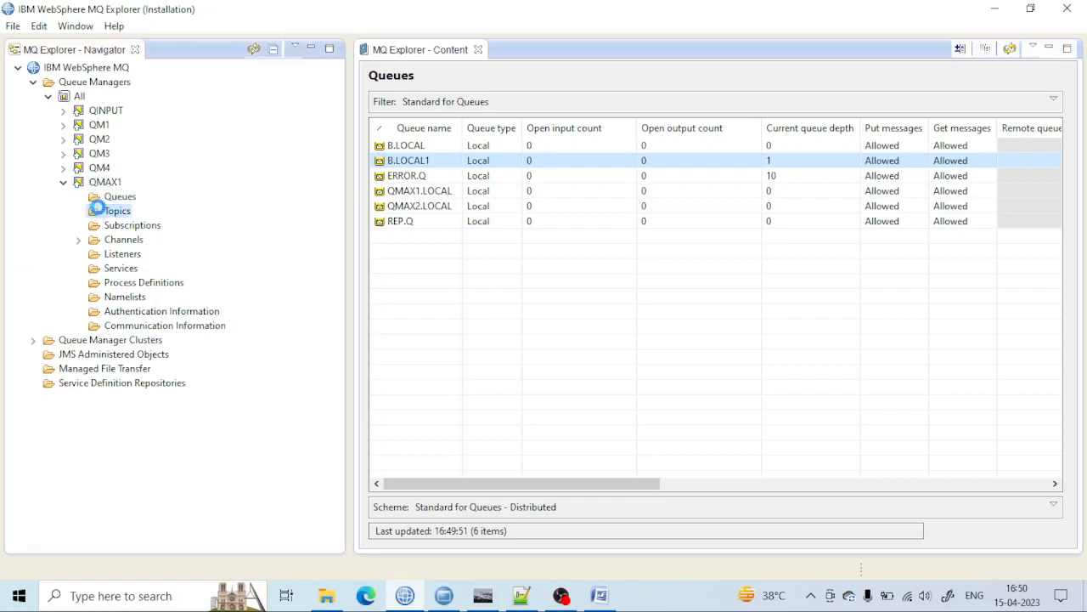
click(117, 210)
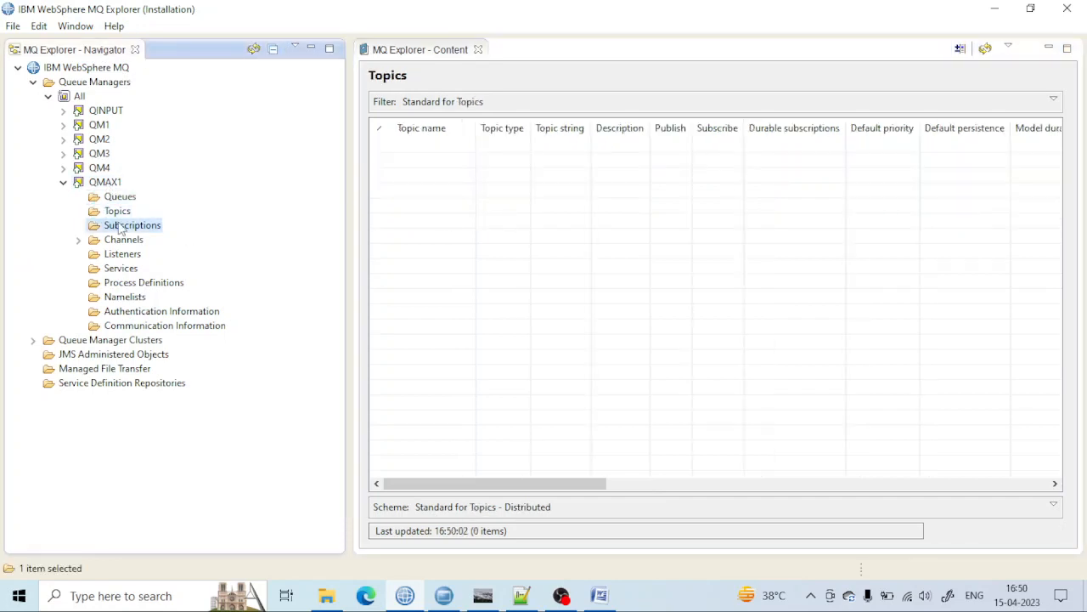
click(132, 224)
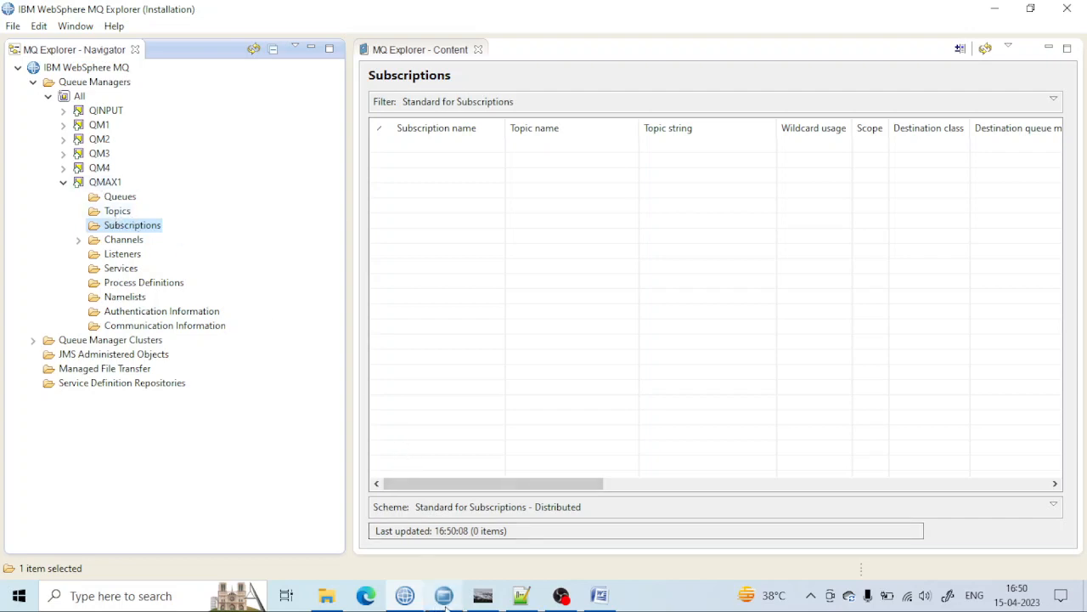
mouse_move(444, 594)
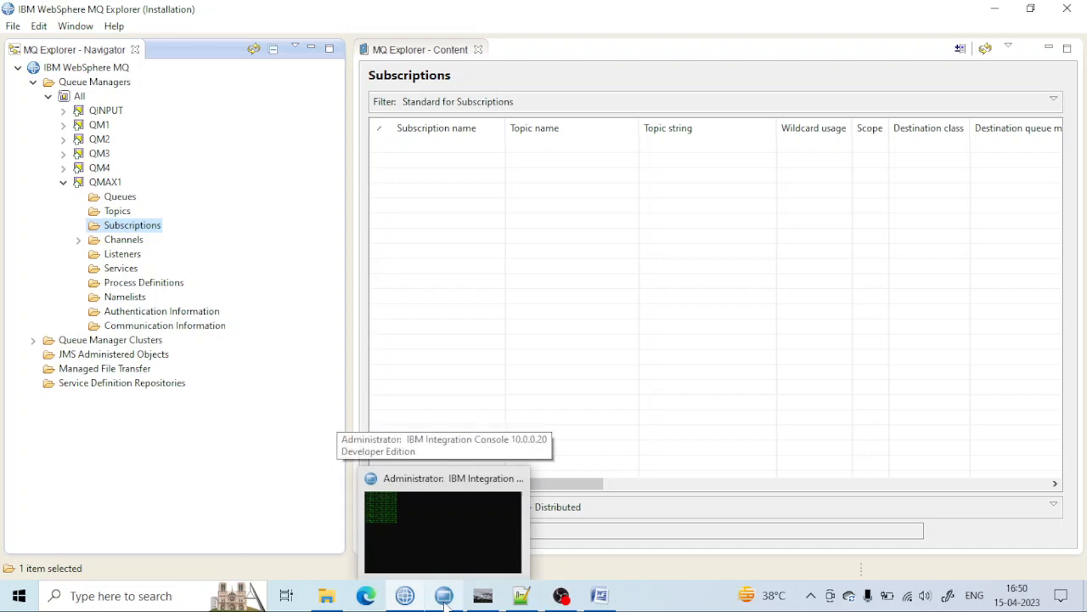
mouse_move(519, 595)
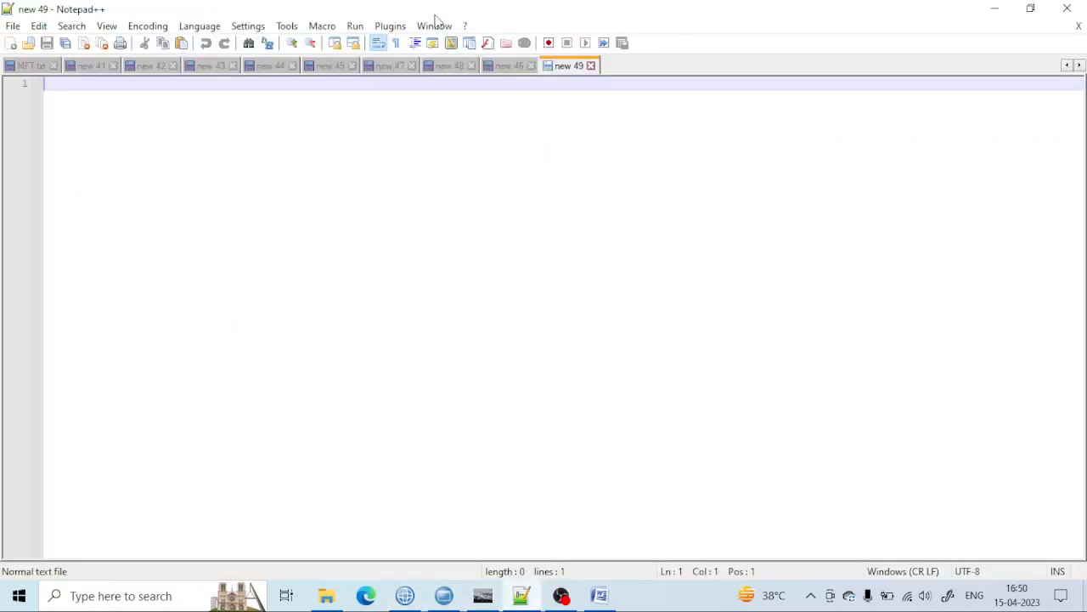
In the script tab, delete the DEFPSIST(YES) and REPLACE lines from the topic definition.
click(509, 65)
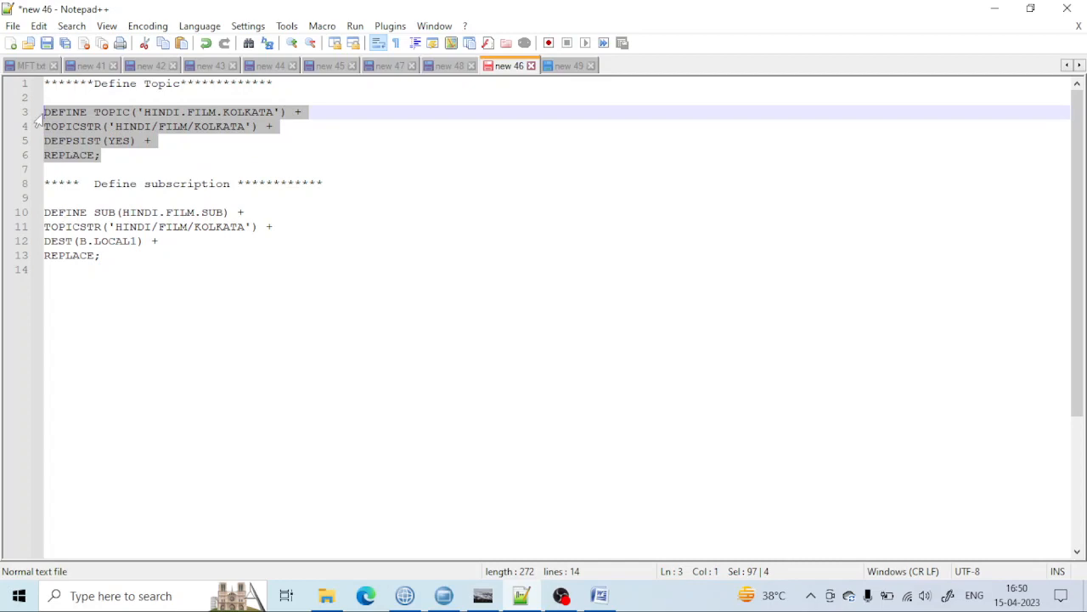
click(112, 112)
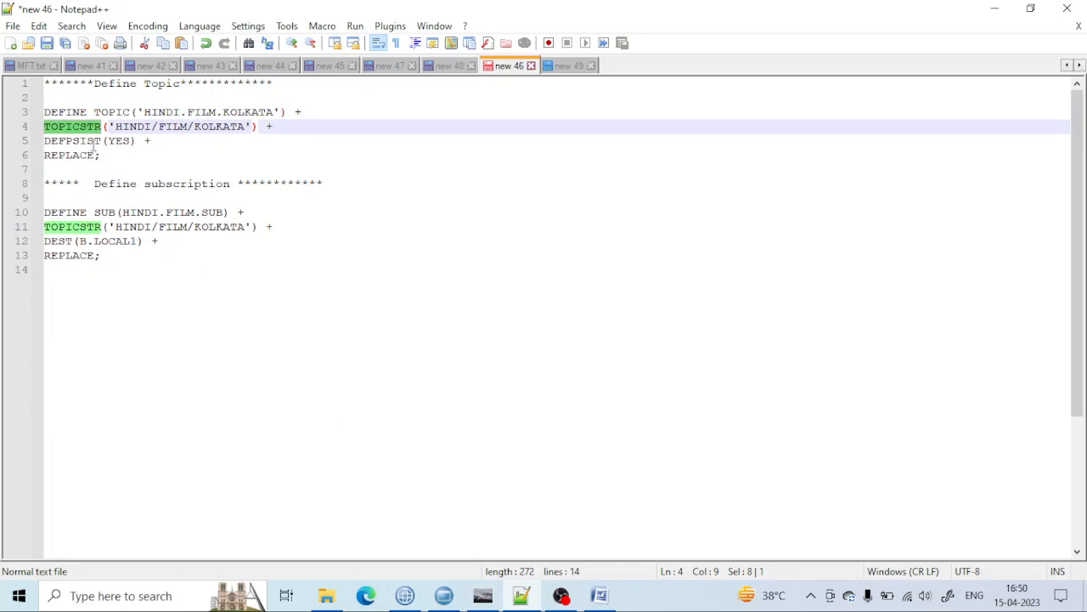
click(151, 139)
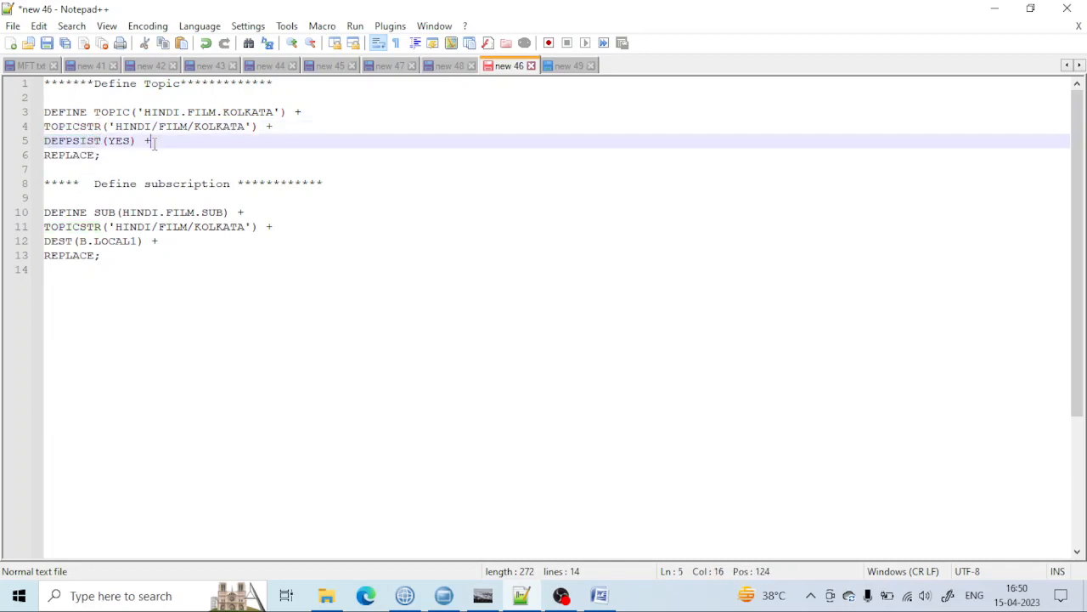
key(Delete)
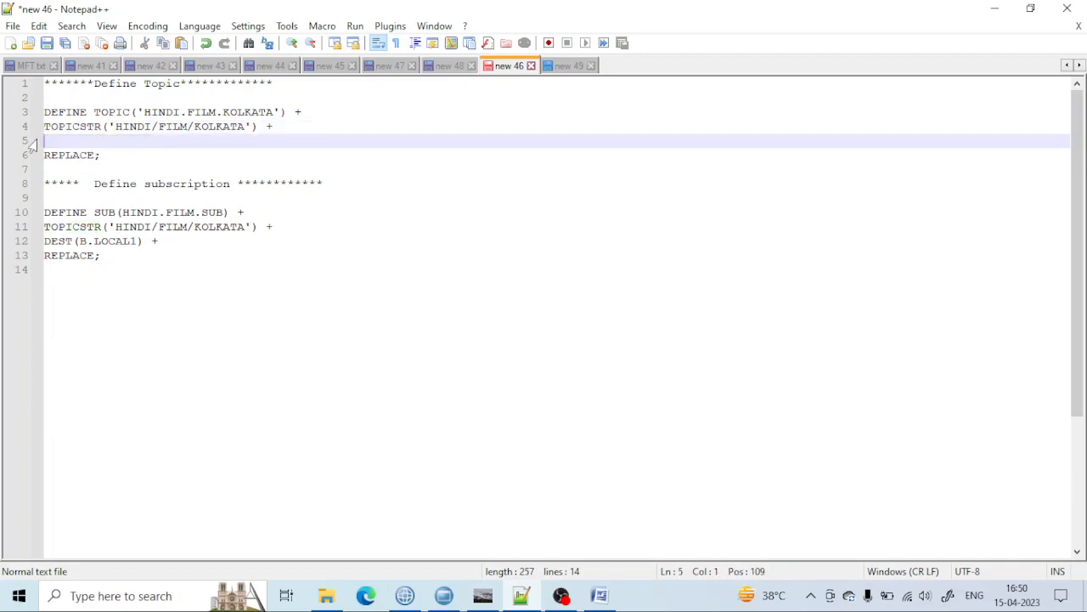
key(Delete)
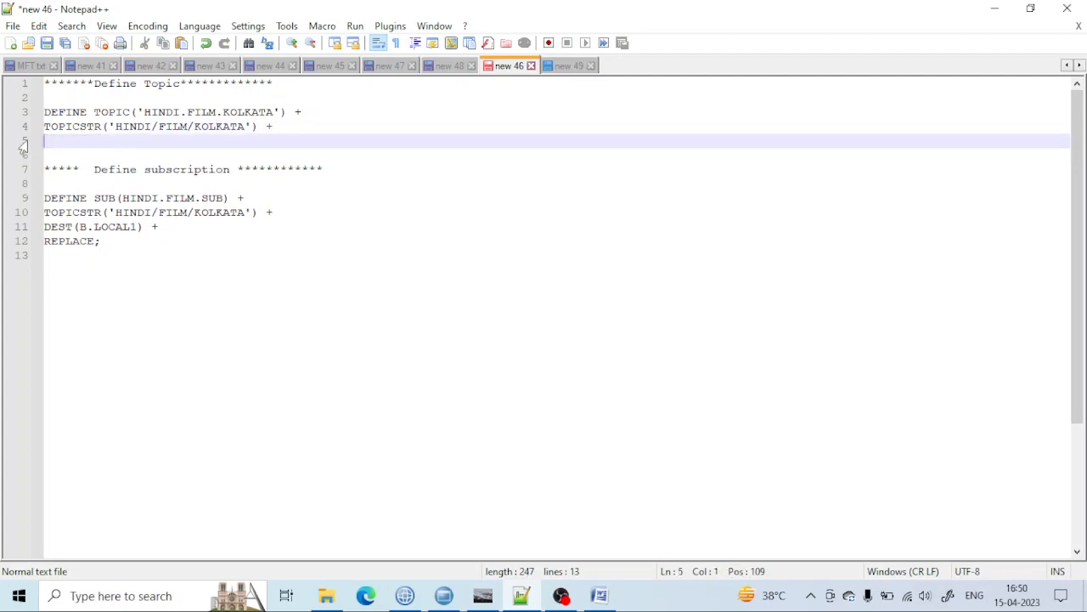
Join TOPICSTR onto the DEFINE TOPIC line and end it with a semicolon.
click(274, 125)
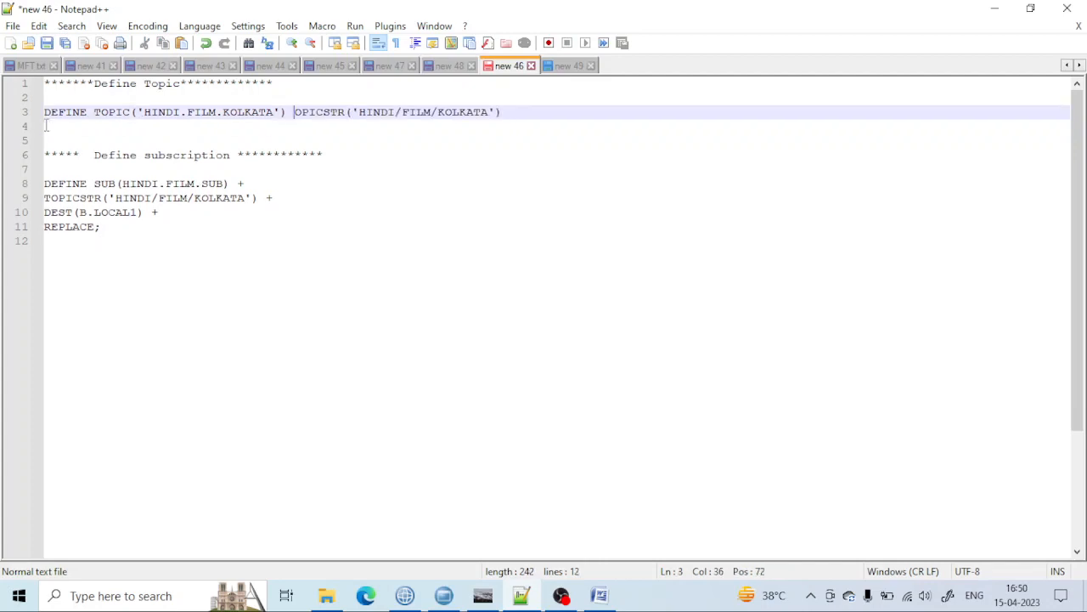
text(T)
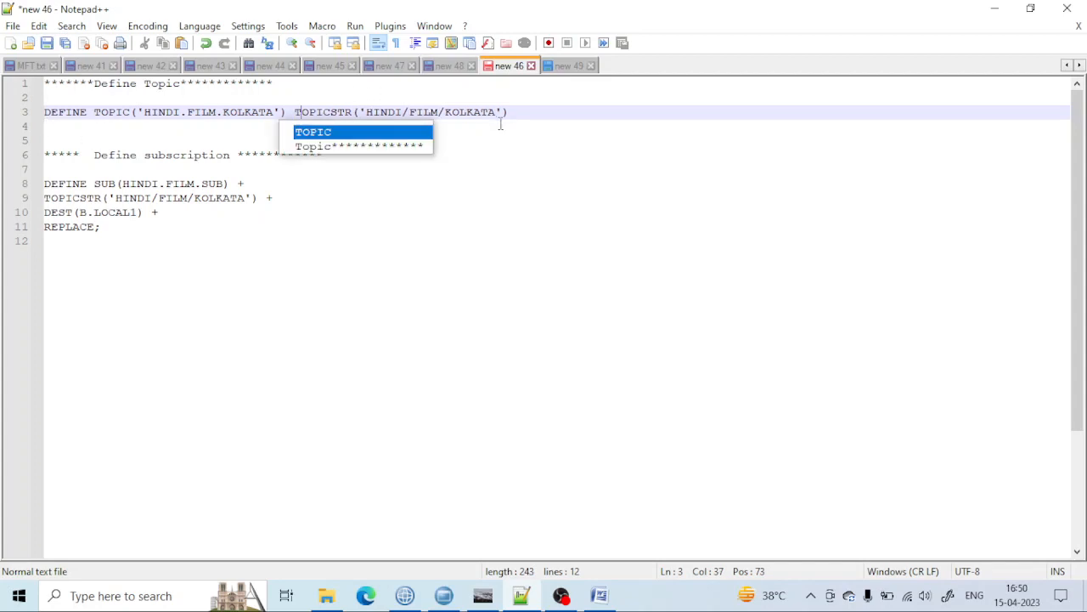
text(;)
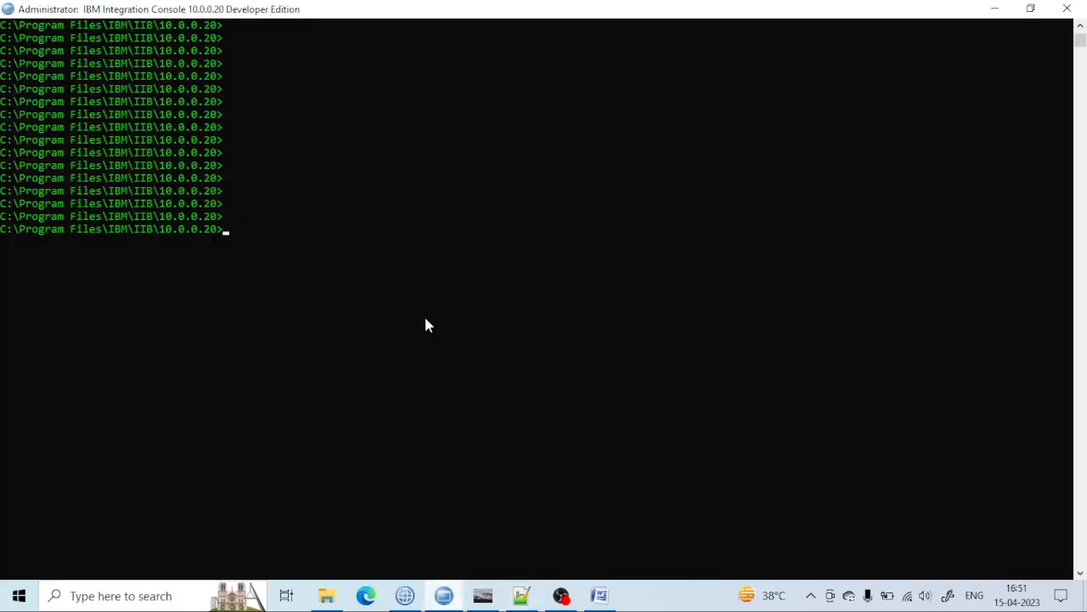
Start runmqsc against QMAX1 to run the DEFINE TOPIC HINDI.FILM.KOLKATA command.
text(run)
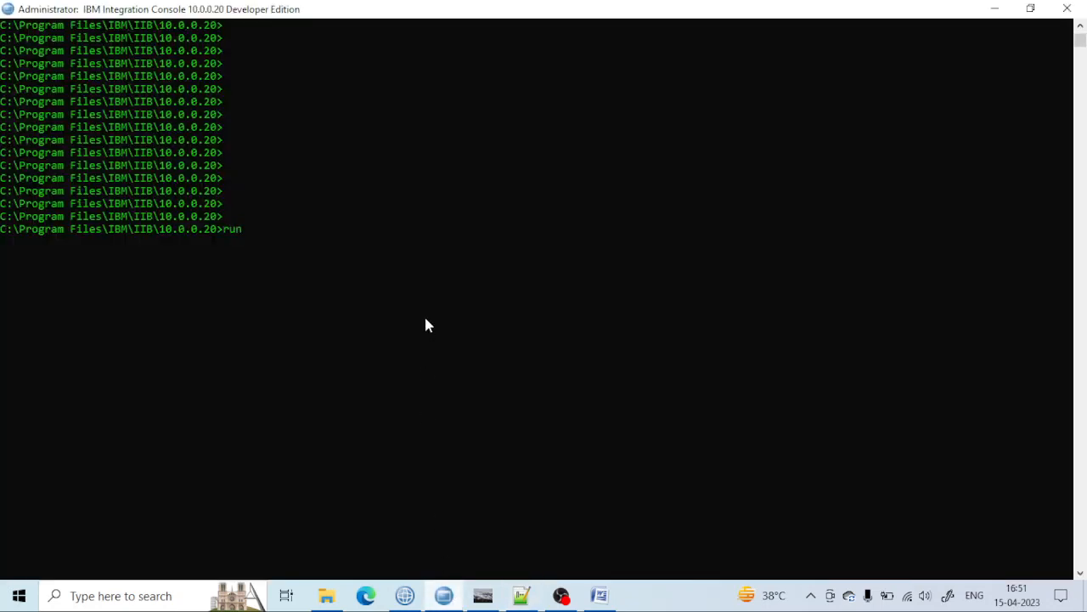
text(mqsc)
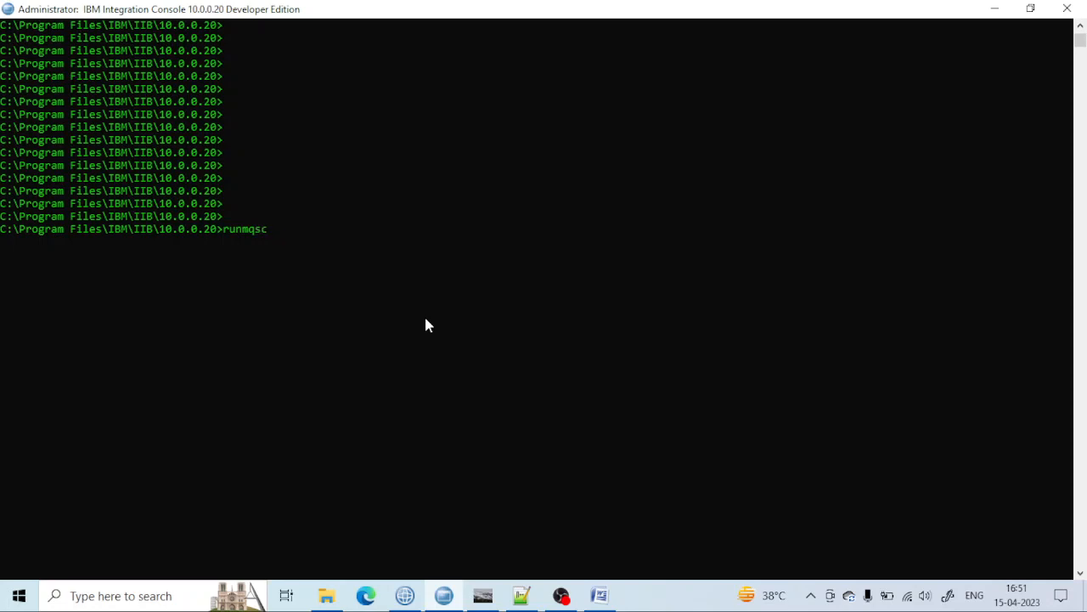
text(QMAX1)
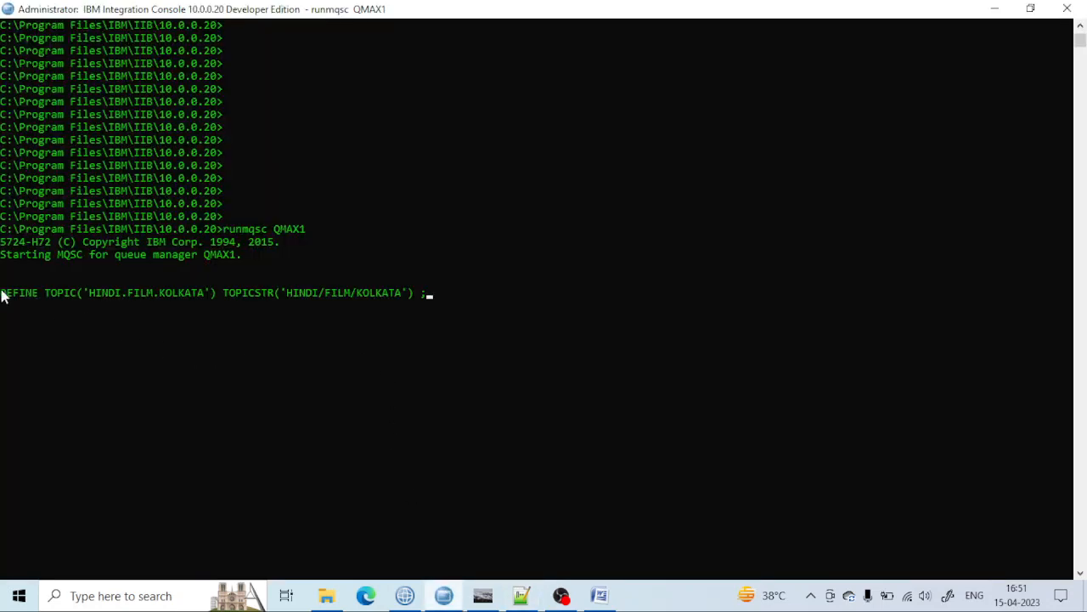
mouse_move(88, 304)
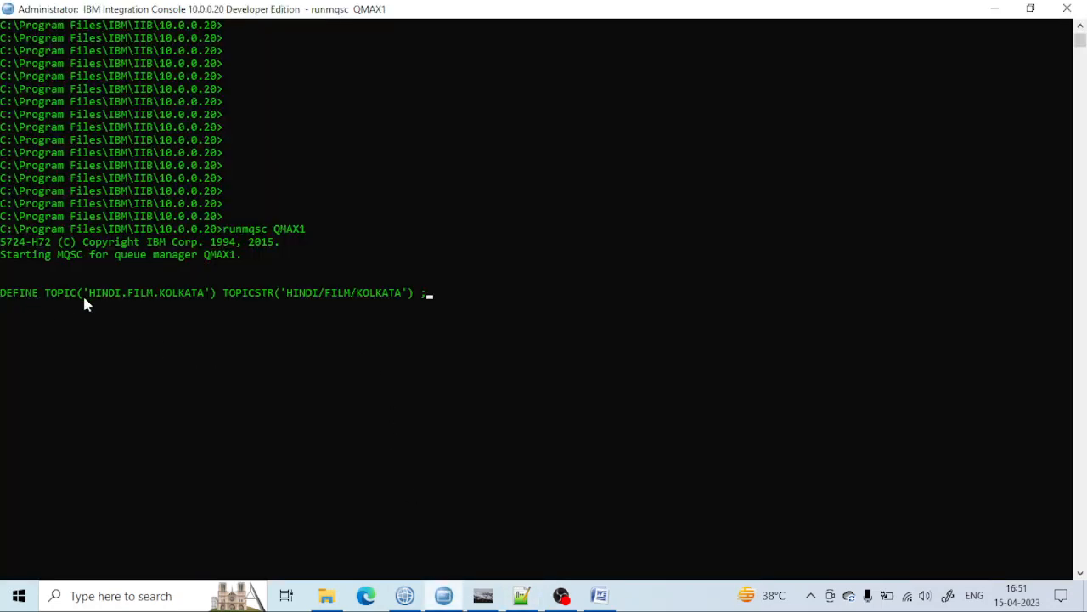
mouse_move(99, 298)
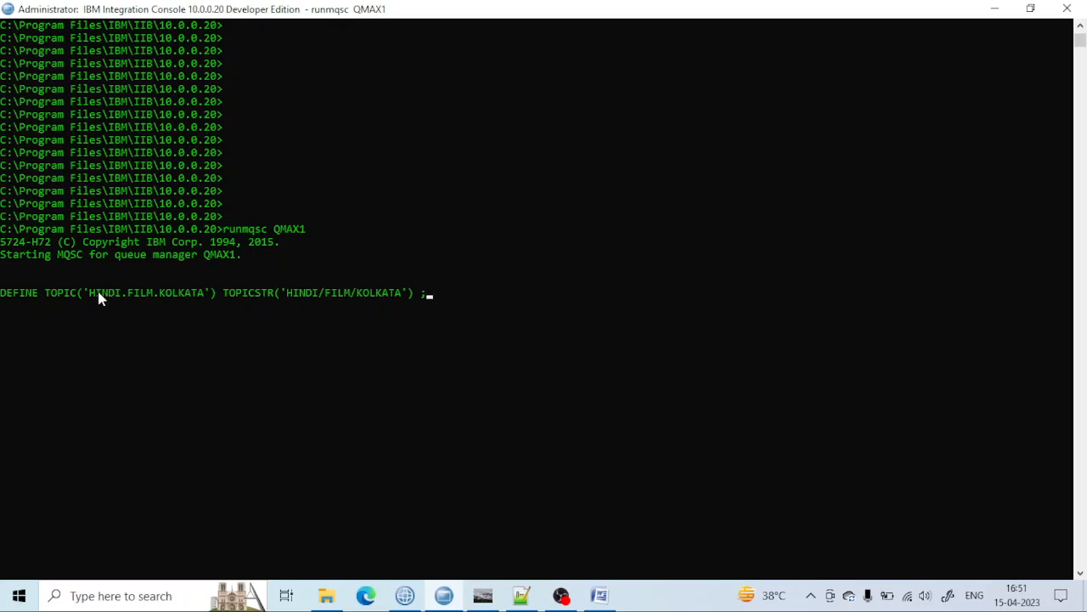
mouse_move(195, 310)
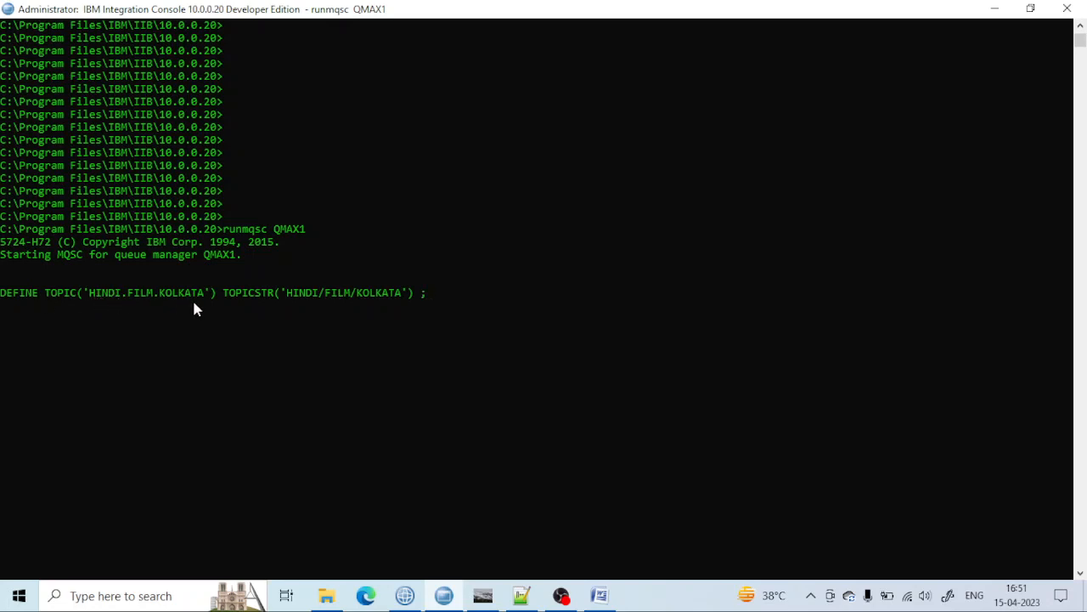
mouse_move(258, 304)
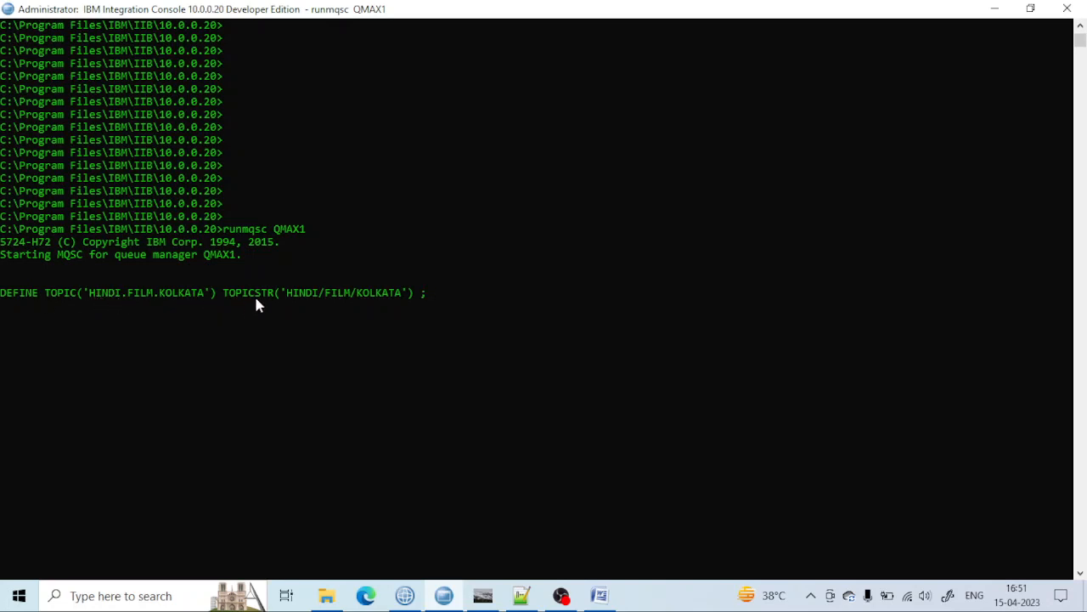
mouse_move(313, 302)
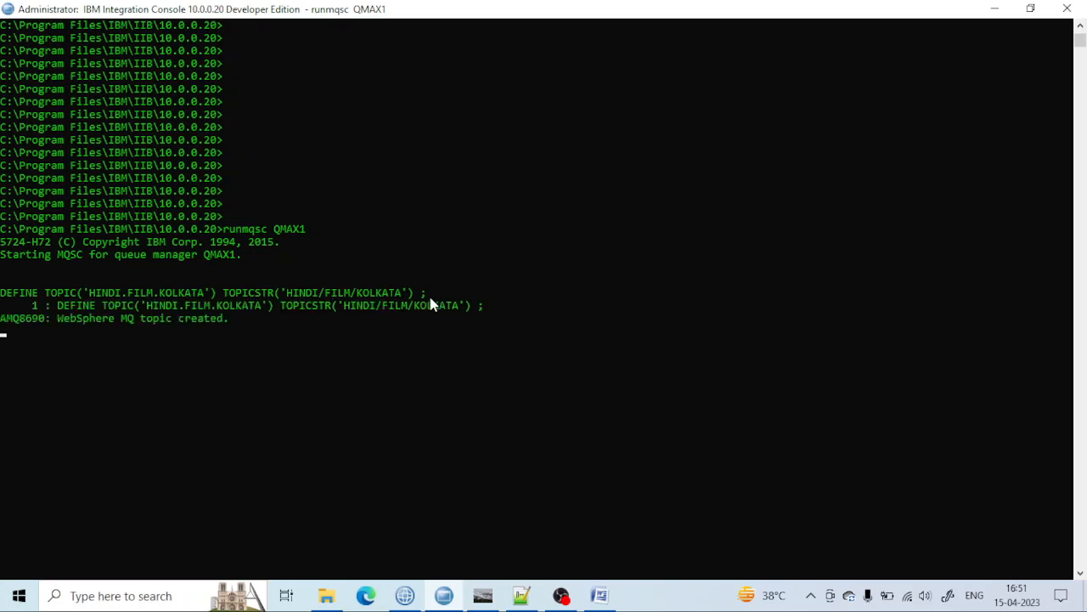
mouse_move(405, 595)
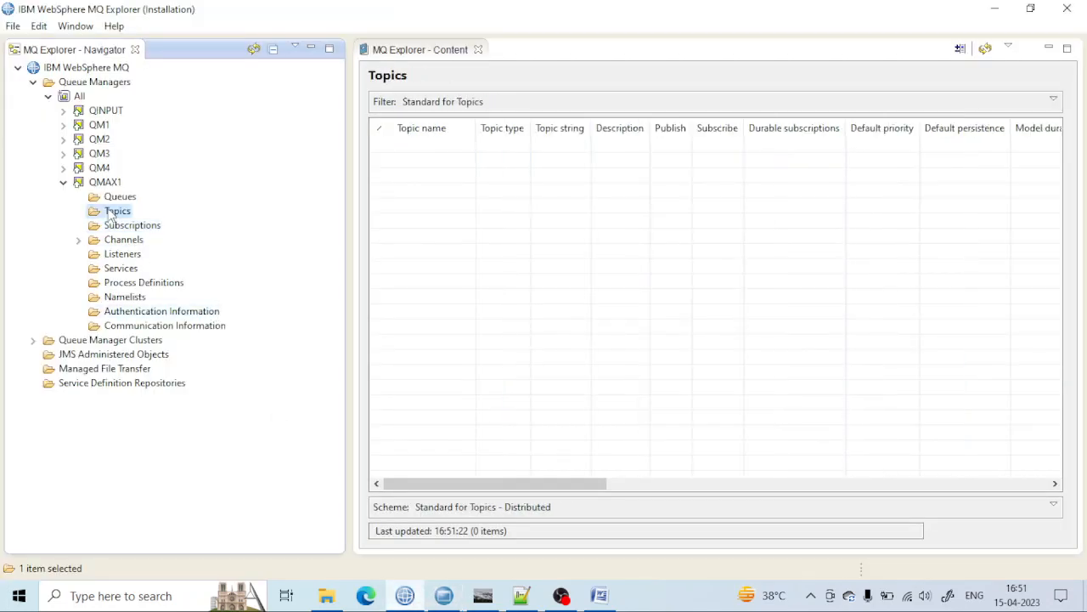
Refresh Topics, review HINDI.FILM.KOLKATA's properties showing HINDI/FILM/KOLKATA, then cancel.
click(986, 47)
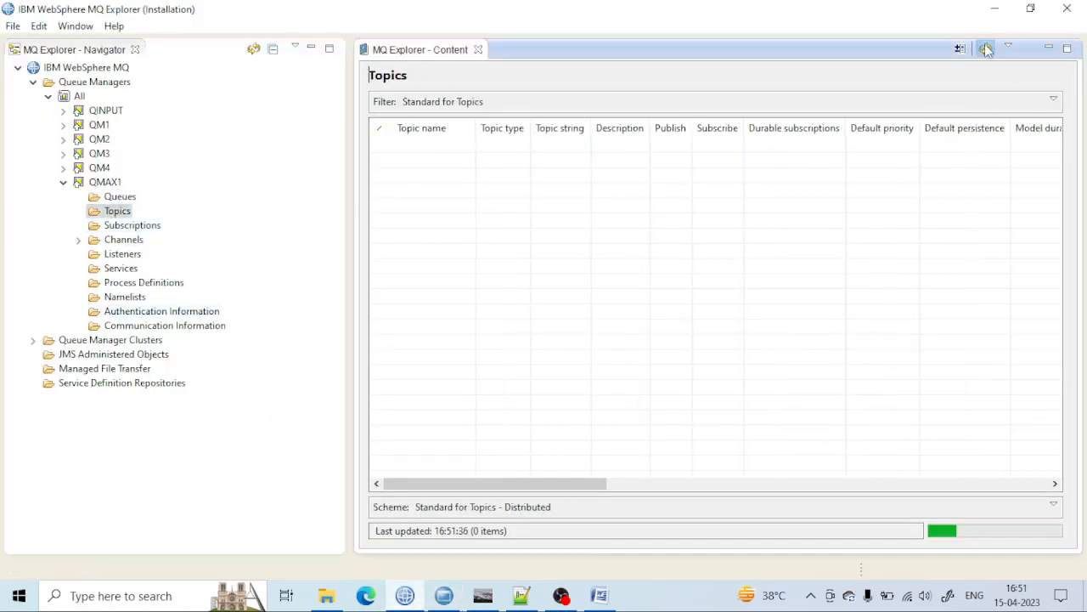
click(986, 47)
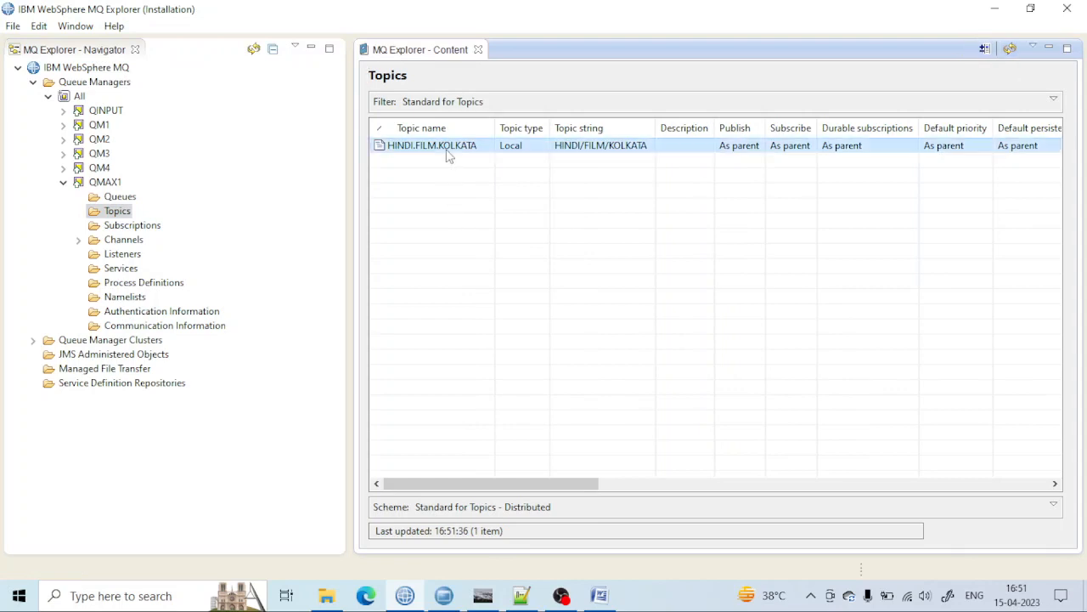
double_click(432, 144)
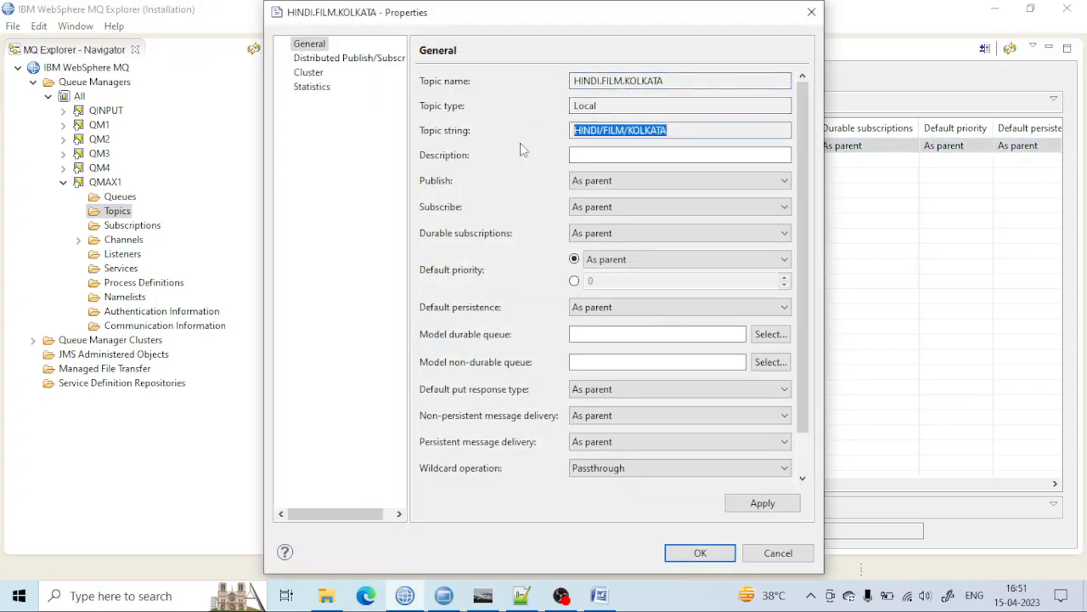
scroll(down, 3)
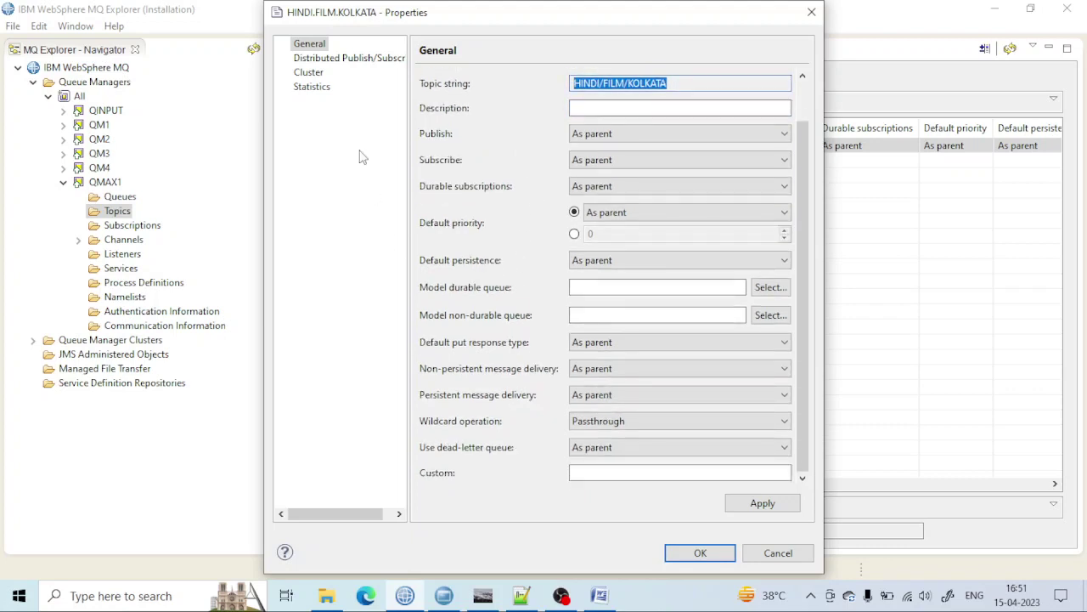
click(701, 552)
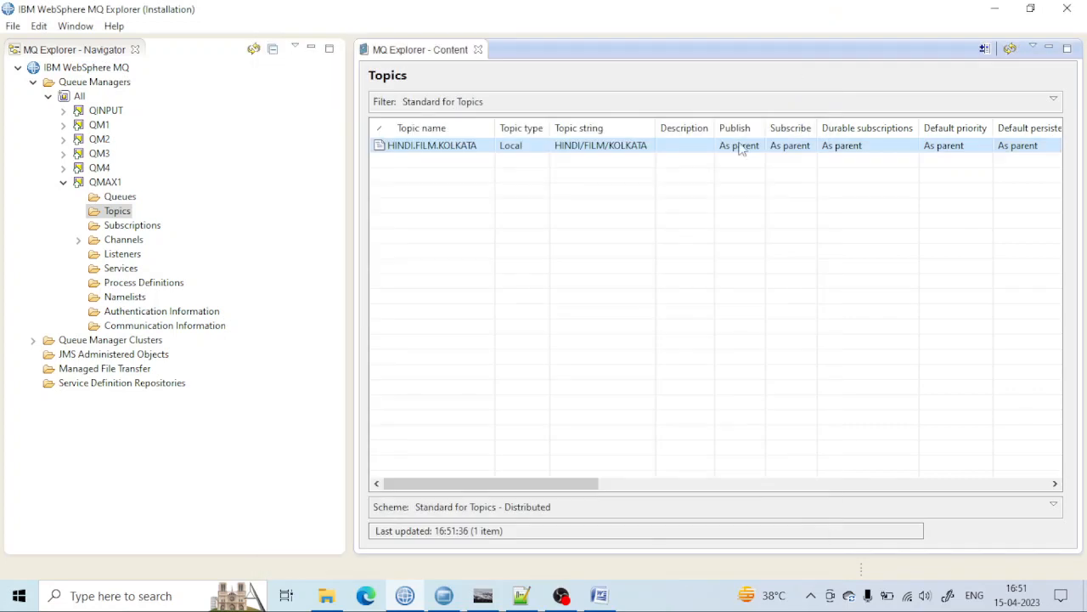
mouse_move(522, 595)
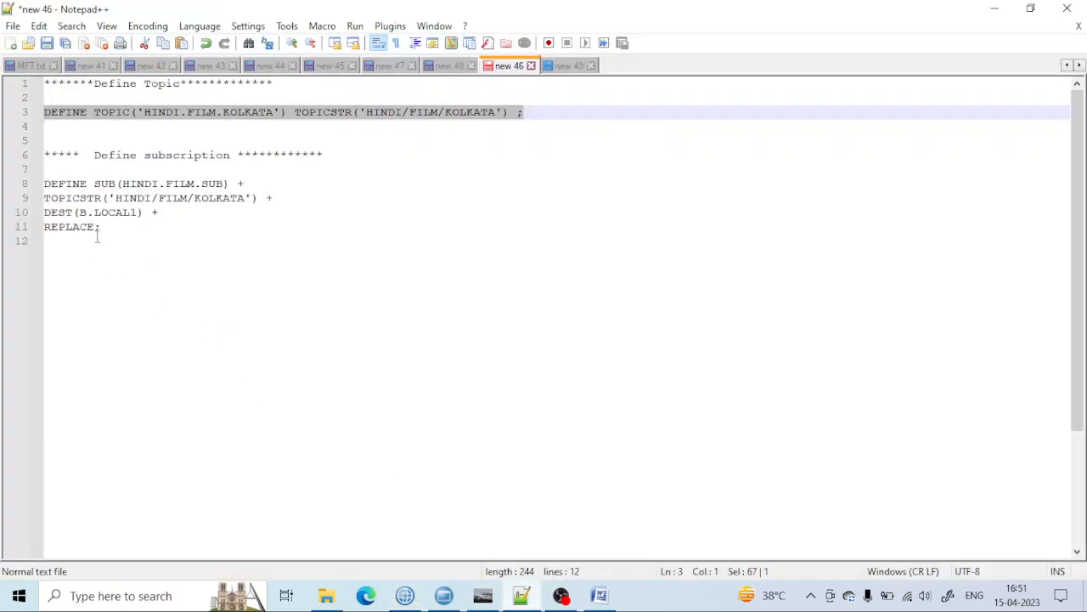
Edit the DEFINE SUB HINDI.FILM.SUB lines, selecting the REPLACE clause for removal after DEST(B.LOCAL1).
double_click(65, 183)
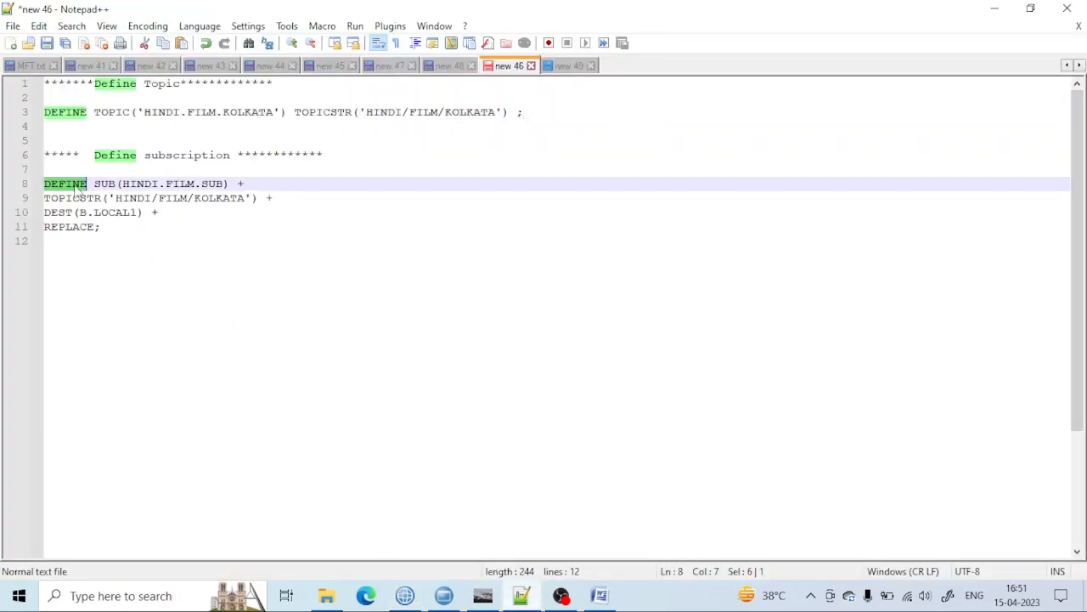
click(95, 184)
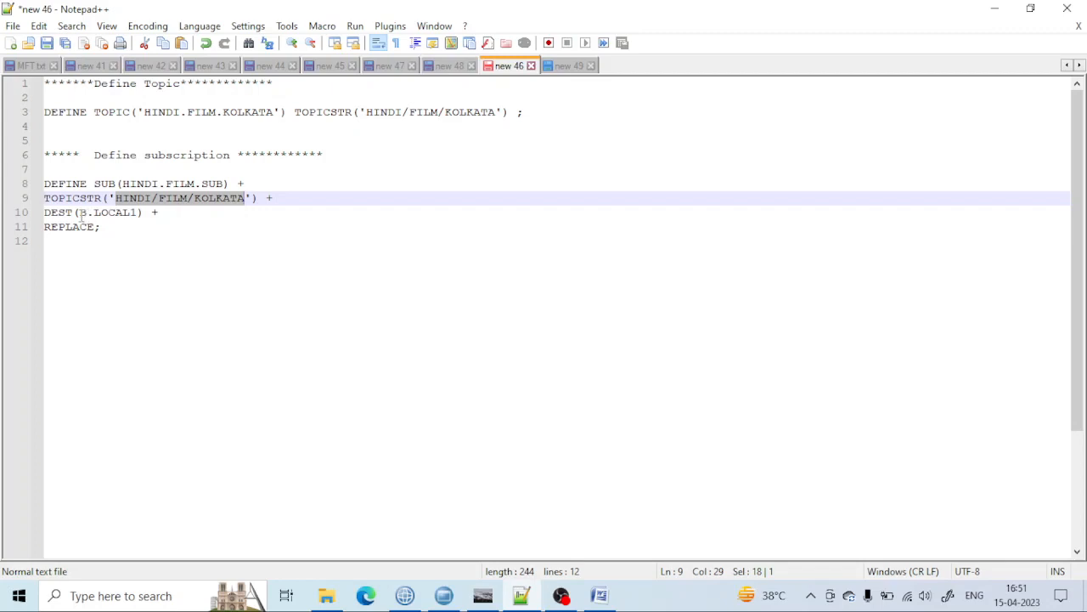
double_click(109, 212)
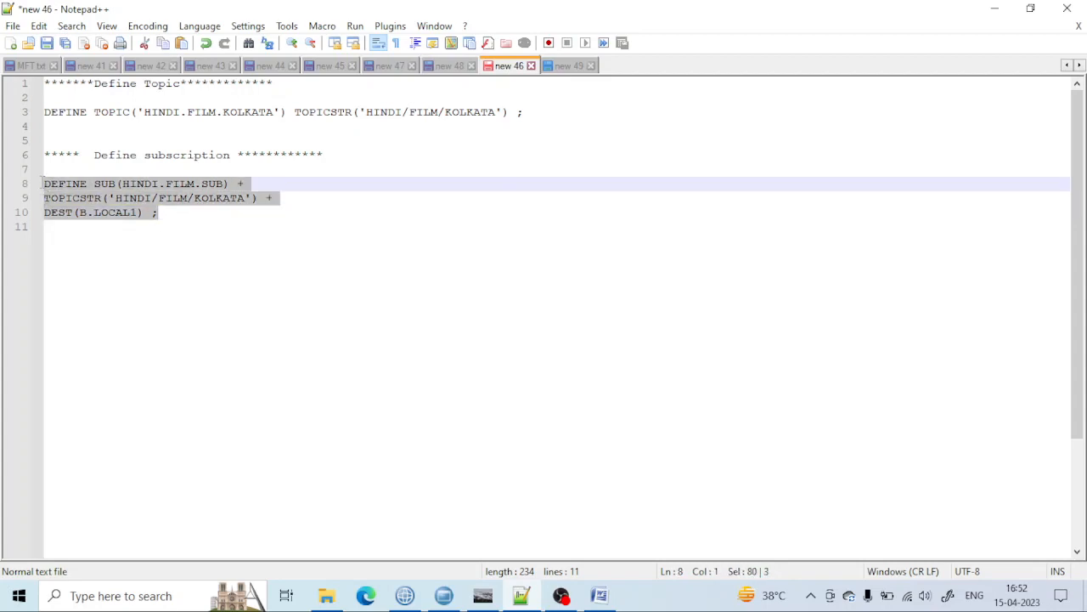
mouse_move(27, 503)
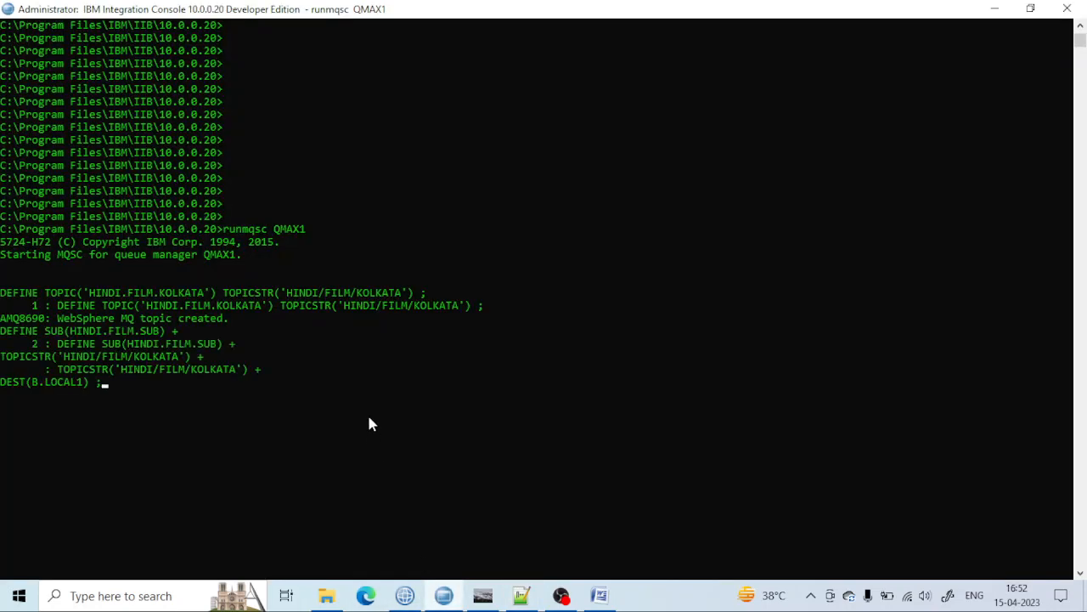
Run the DEFINE SUB command creating HINDI.FILM.SUB to B.LOCAL1 and check its name in the output.
key(Return)
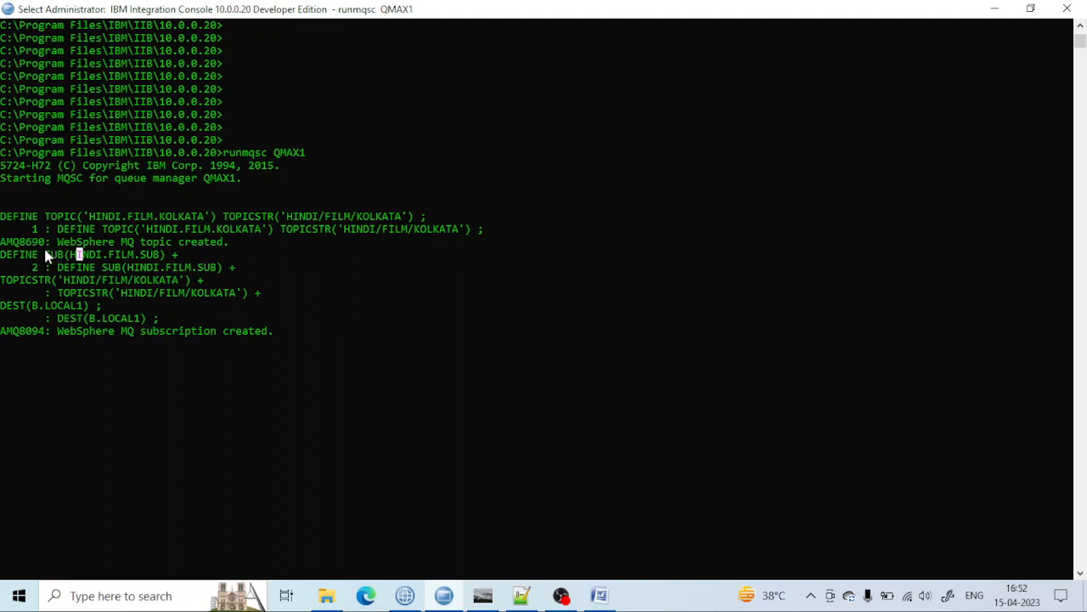
double_click(106, 254)
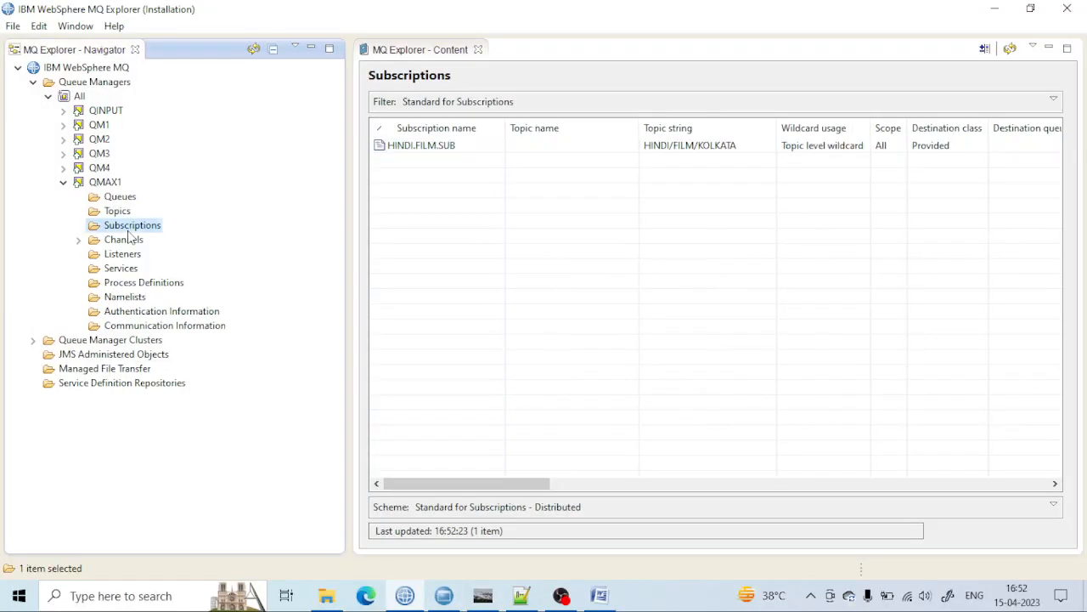
click(422, 144)
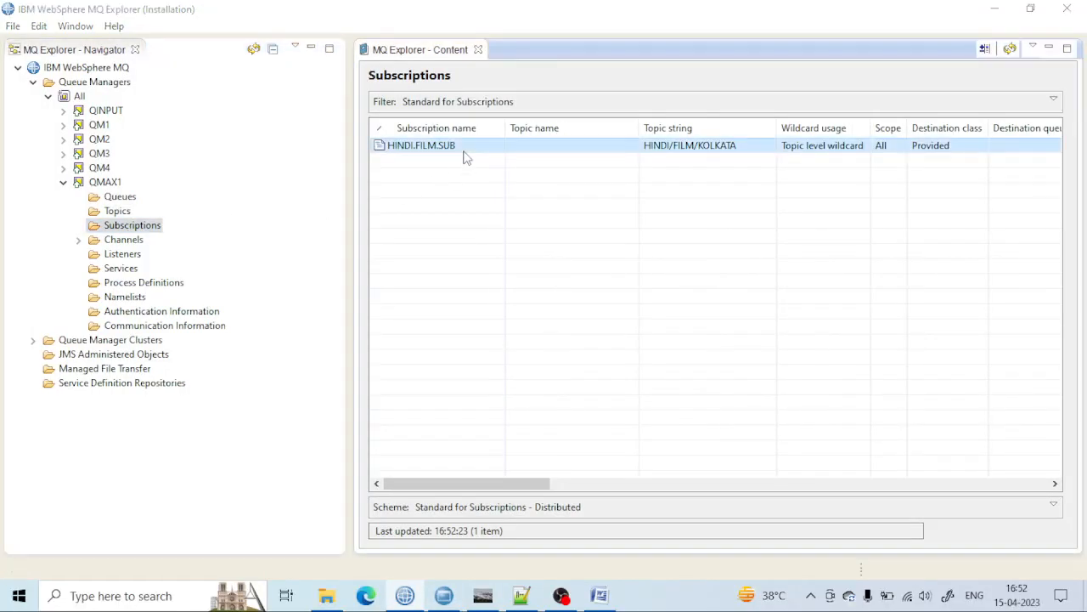
double_click(421, 144)
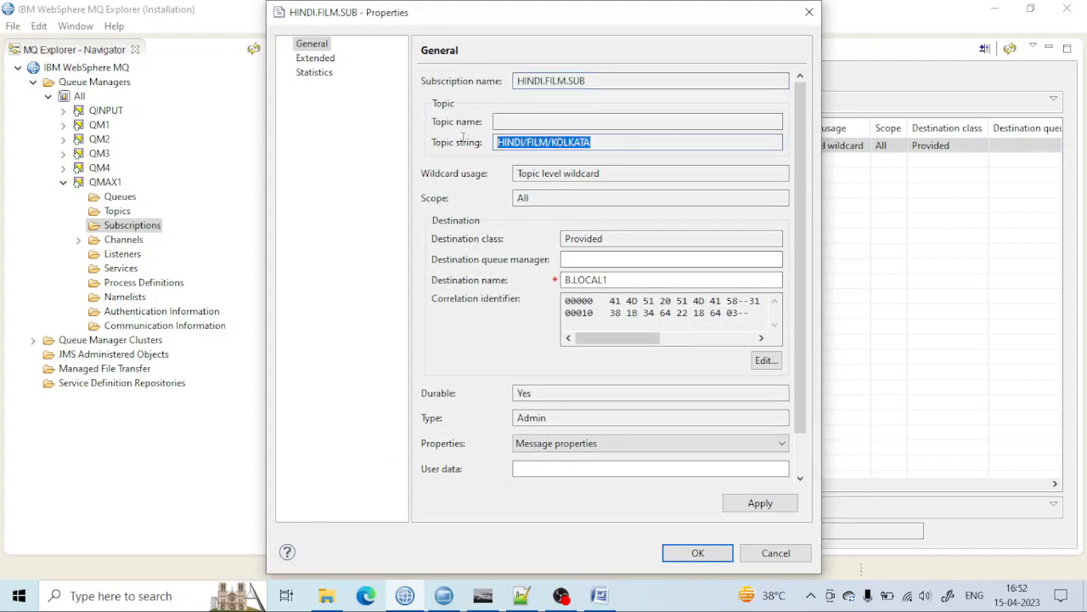
scroll(down, 3)
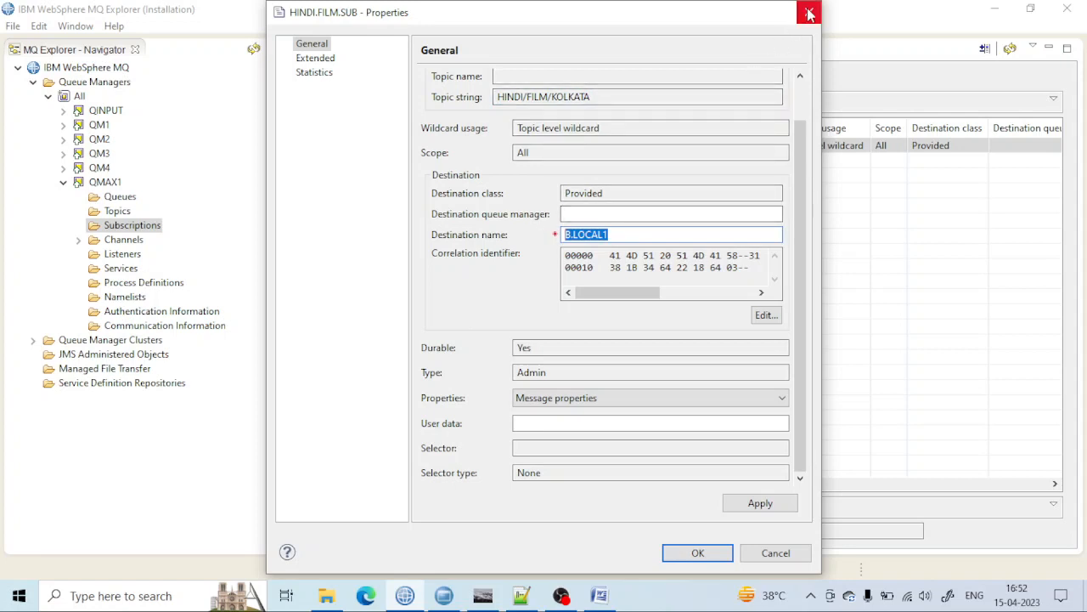
mouse_move(812, 14)
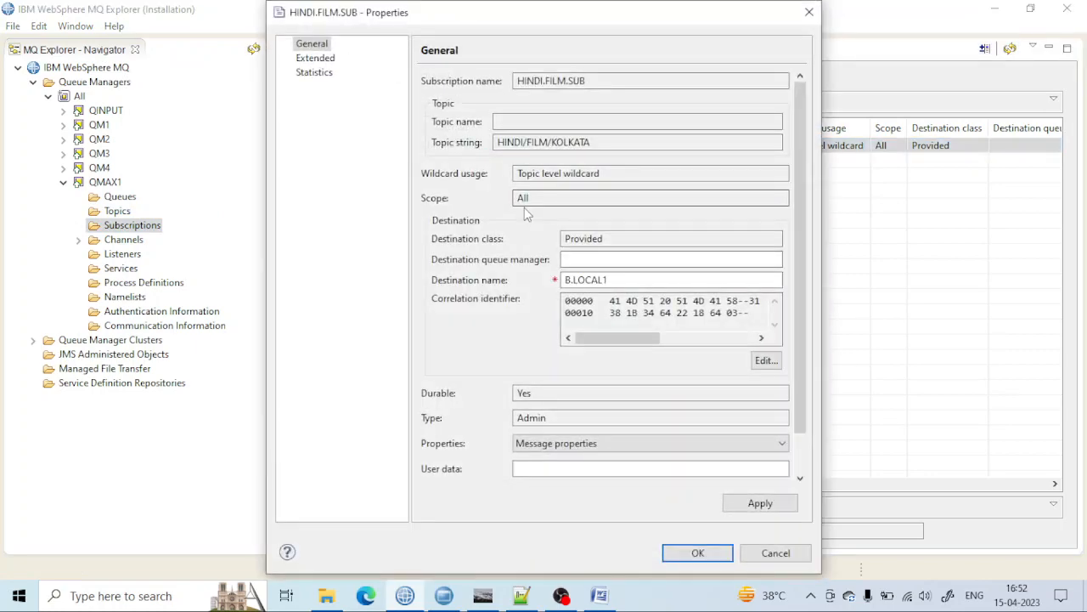
click(775, 553)
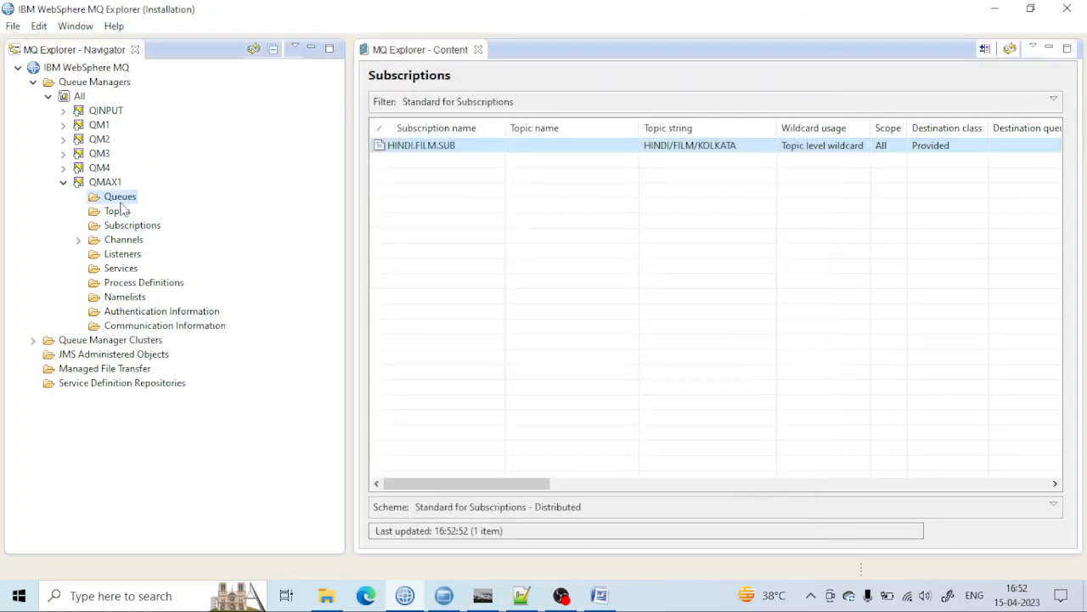
Clear all messages from queue B.LOCAL1 on QMAX1 and confirm the clear.
click(119, 197)
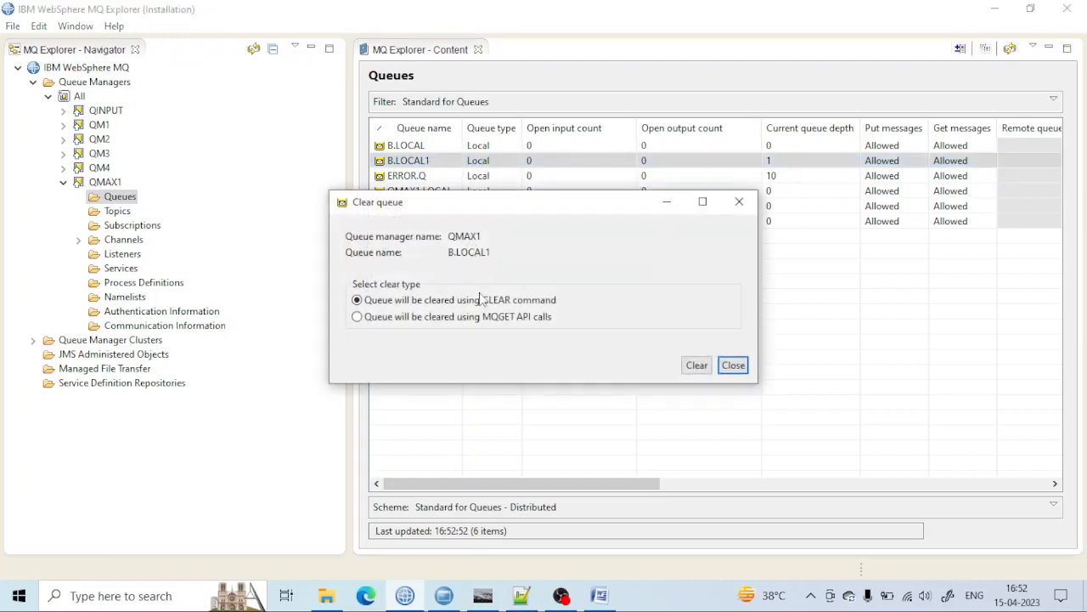
click(697, 364)
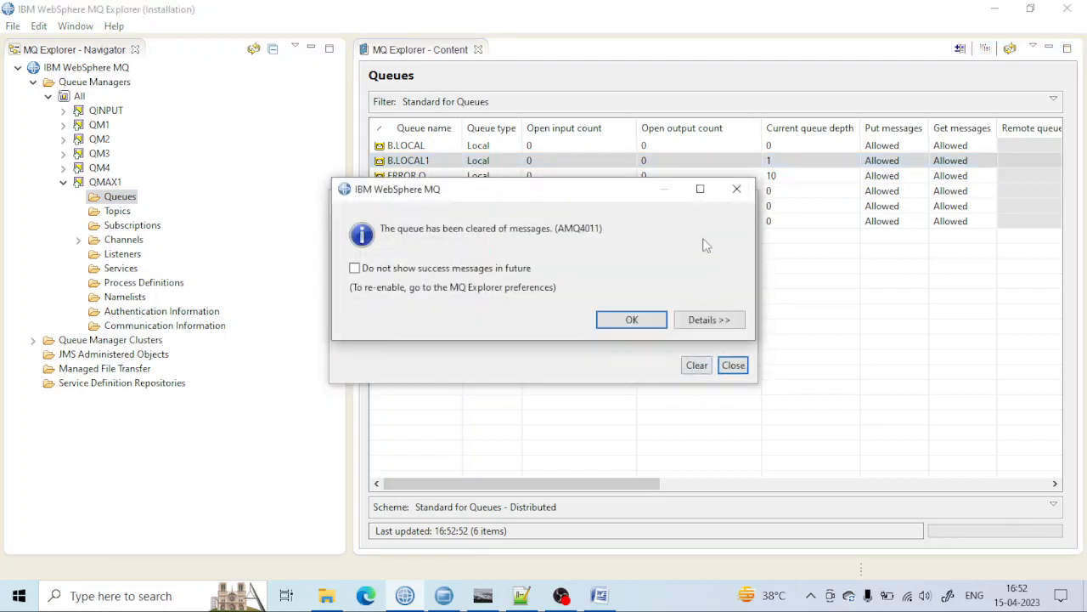
click(632, 320)
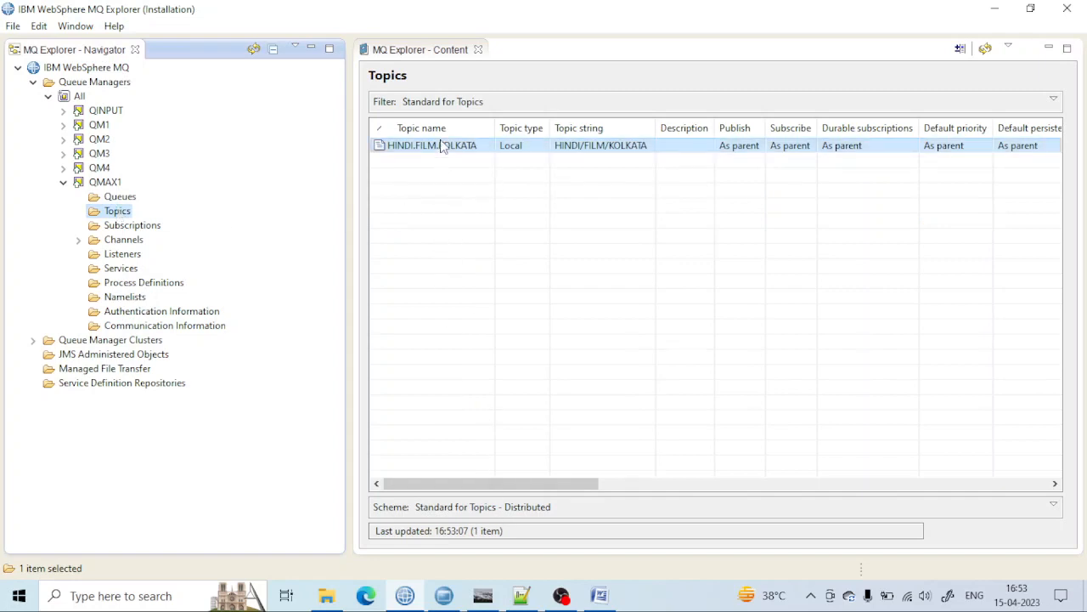
Start a Test Publication on HINDI.FILM.KOLKATA with message data 'DXXYXYTXTYYTXX'.
right_click(428, 144)
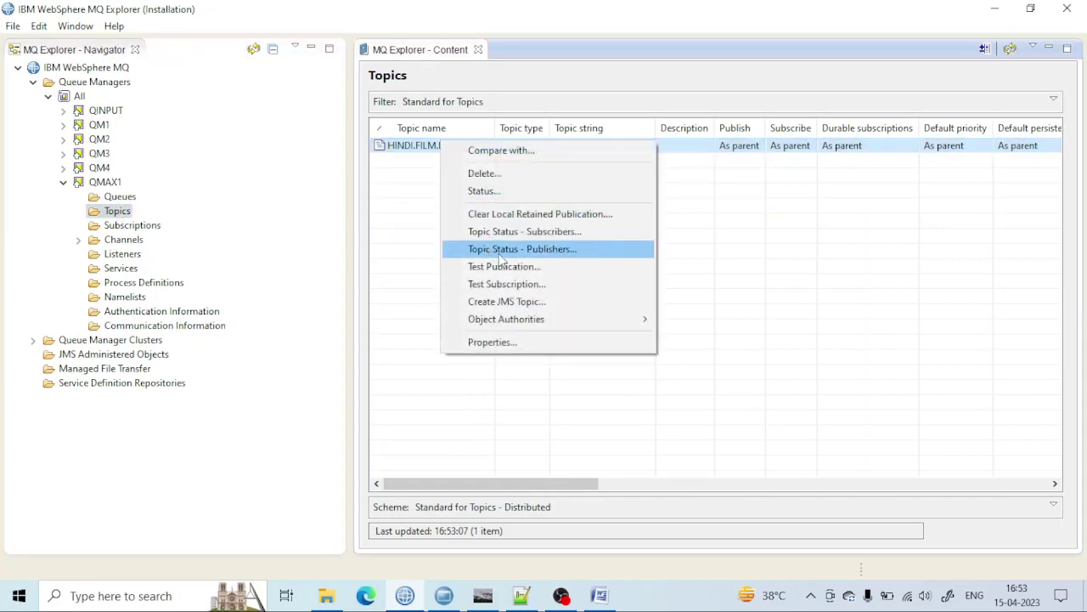
click(503, 265)
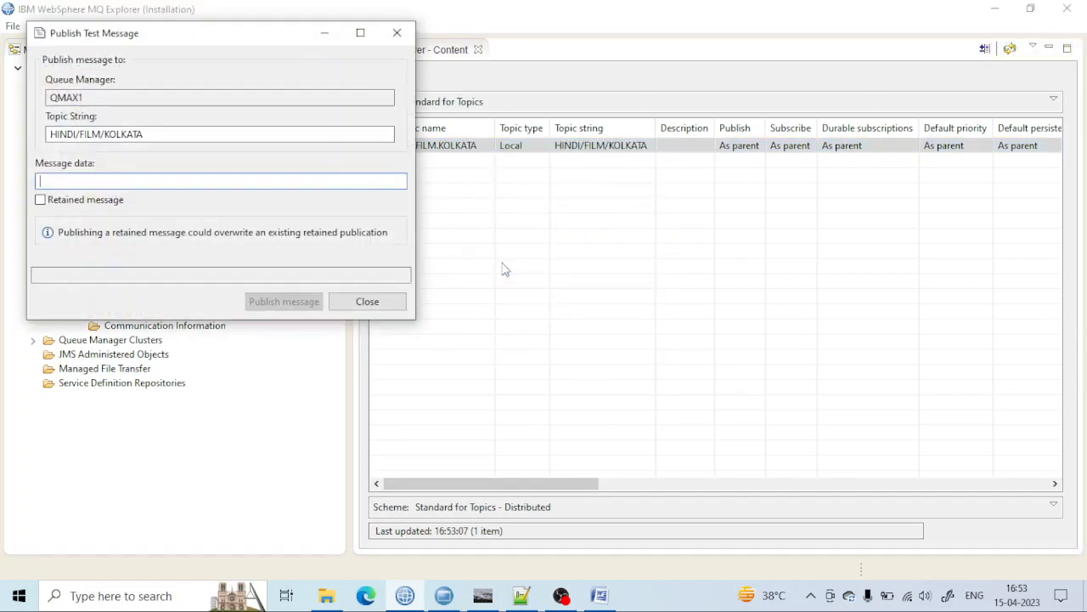
text(D)
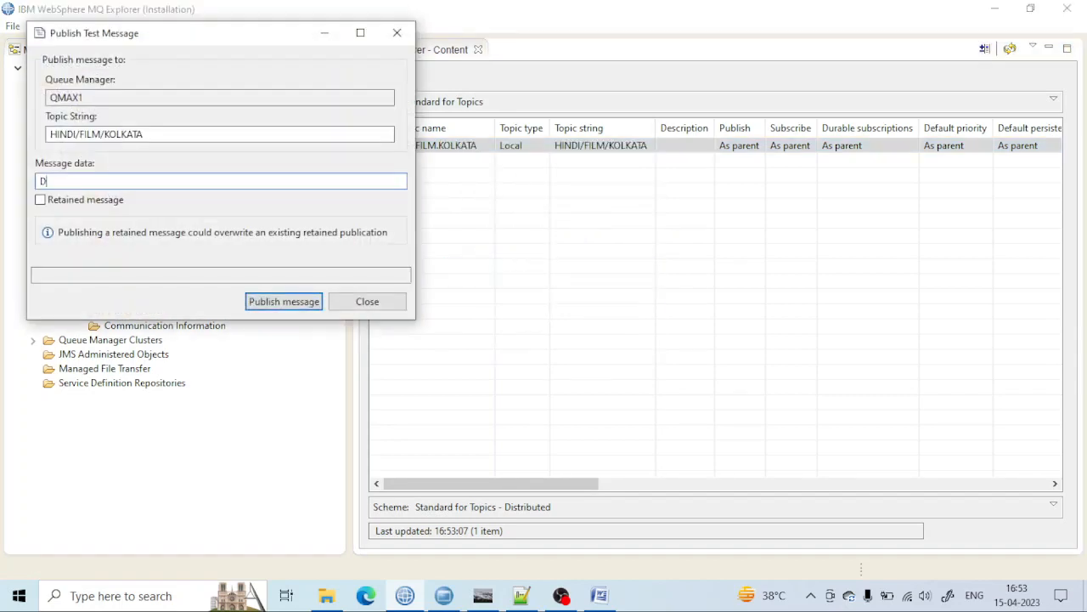
text(XXYXYTXTY)
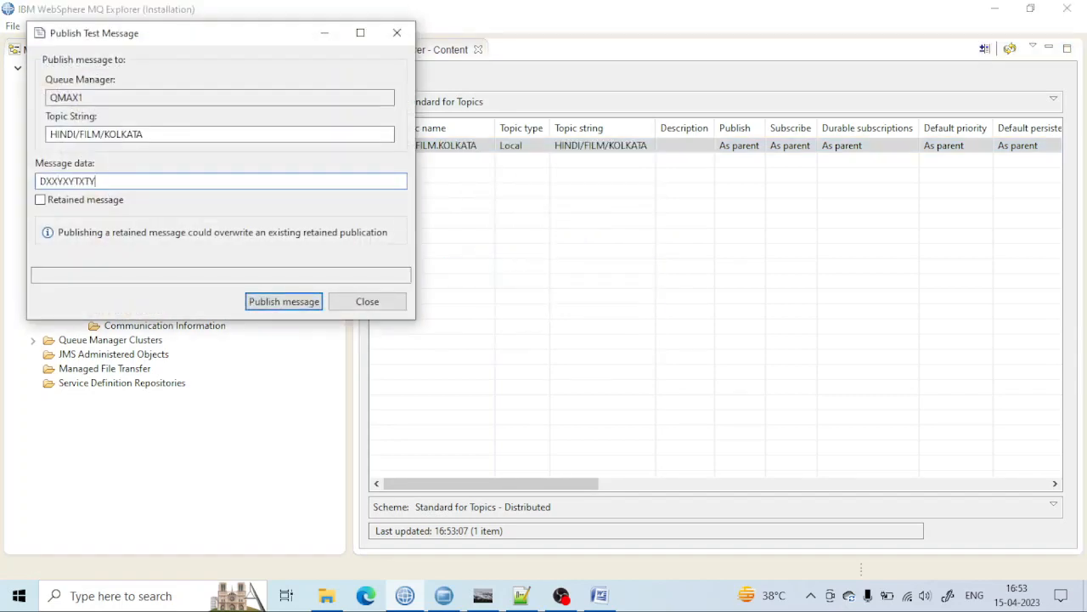
text(YTXX)
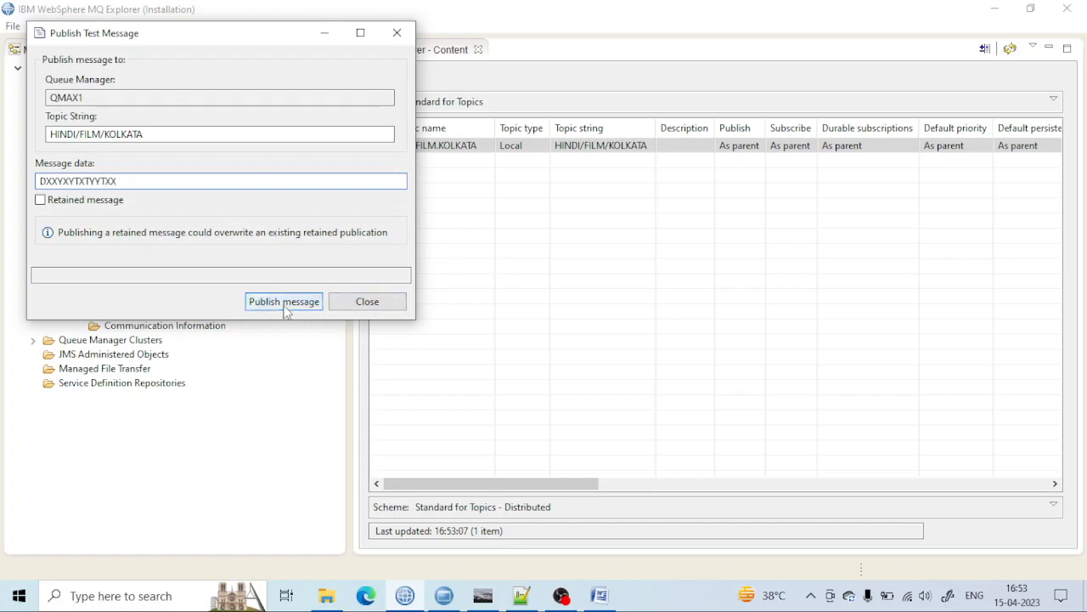
Publish the test message three times and close the publication window.
click(284, 301)
text(FXYVJH)
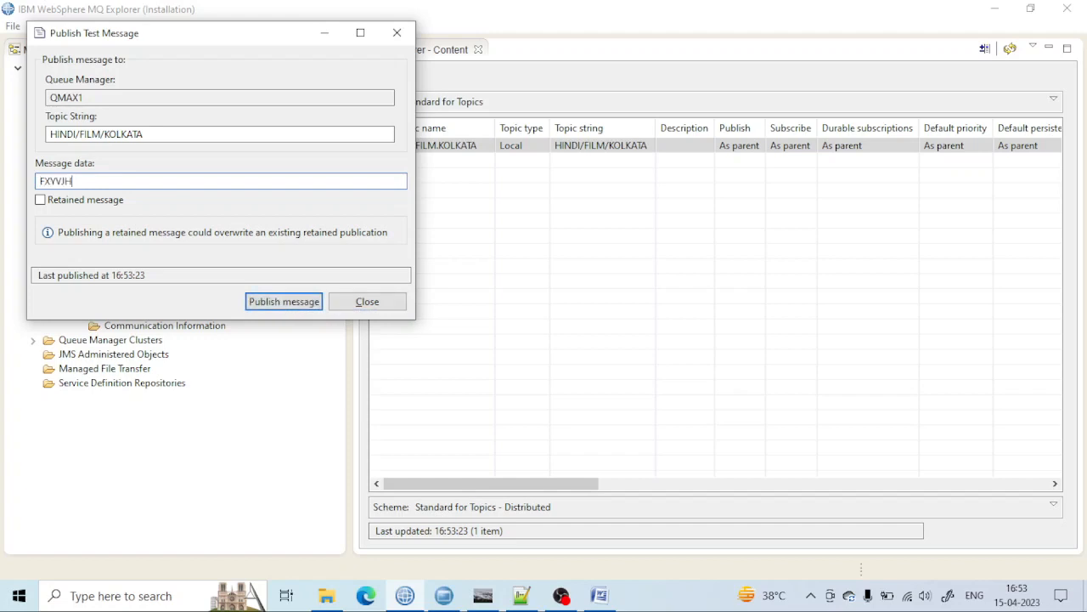
click(284, 300)
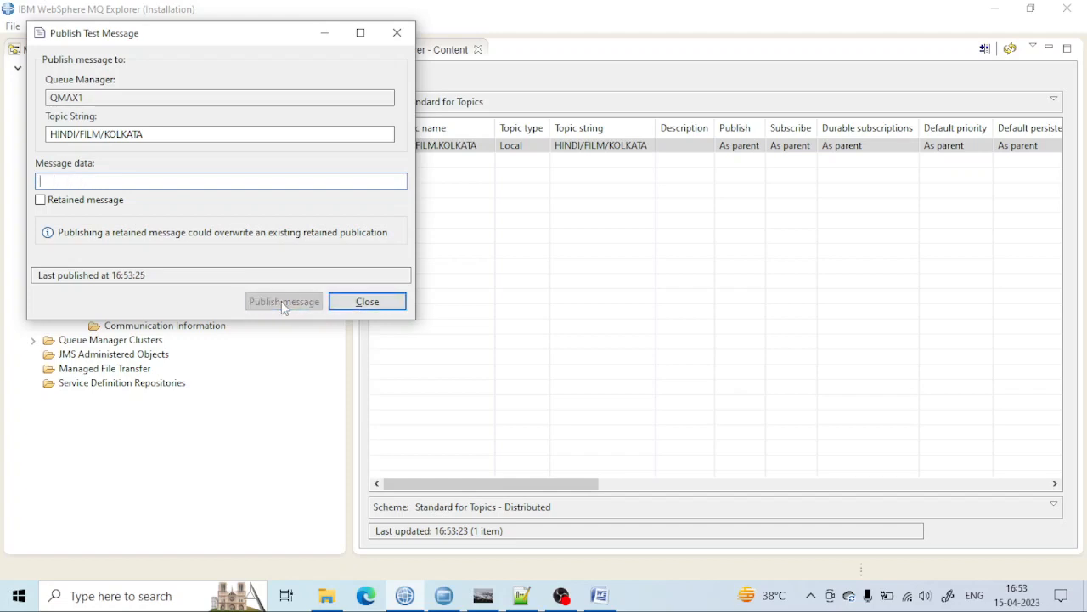
click(283, 302)
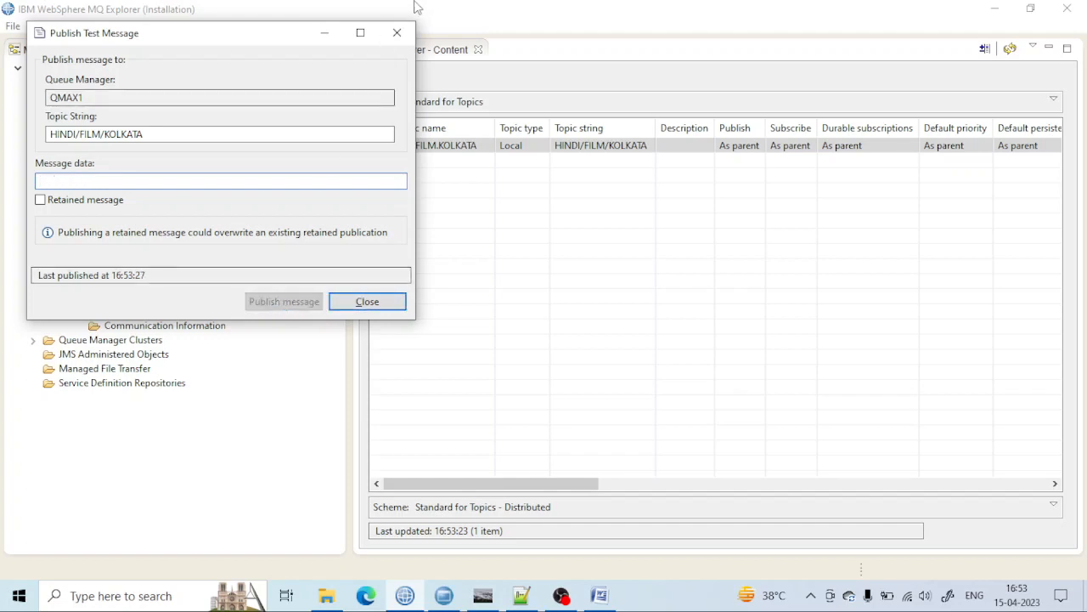
click(367, 300)
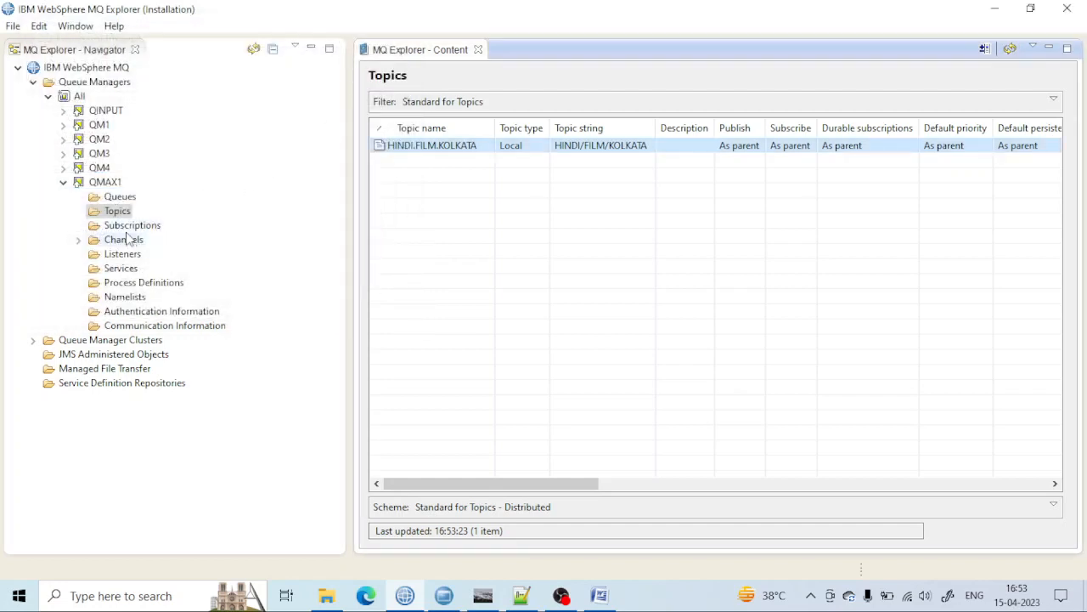
Refresh QMAX1's queues and browse B.LOCAL1's six messages, then close the browser.
click(132, 225)
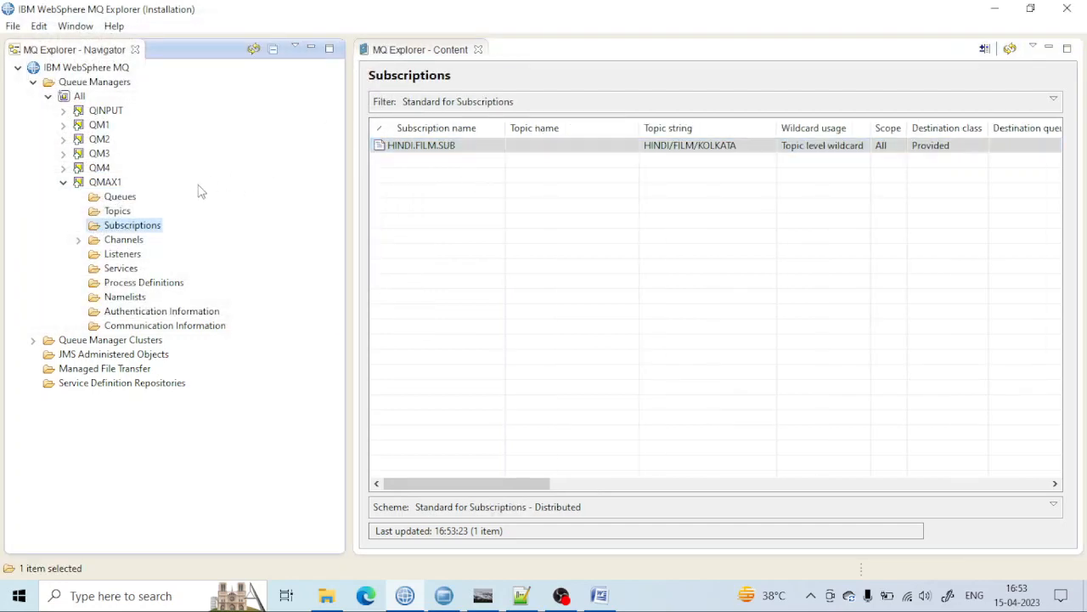
mouse_move(117, 210)
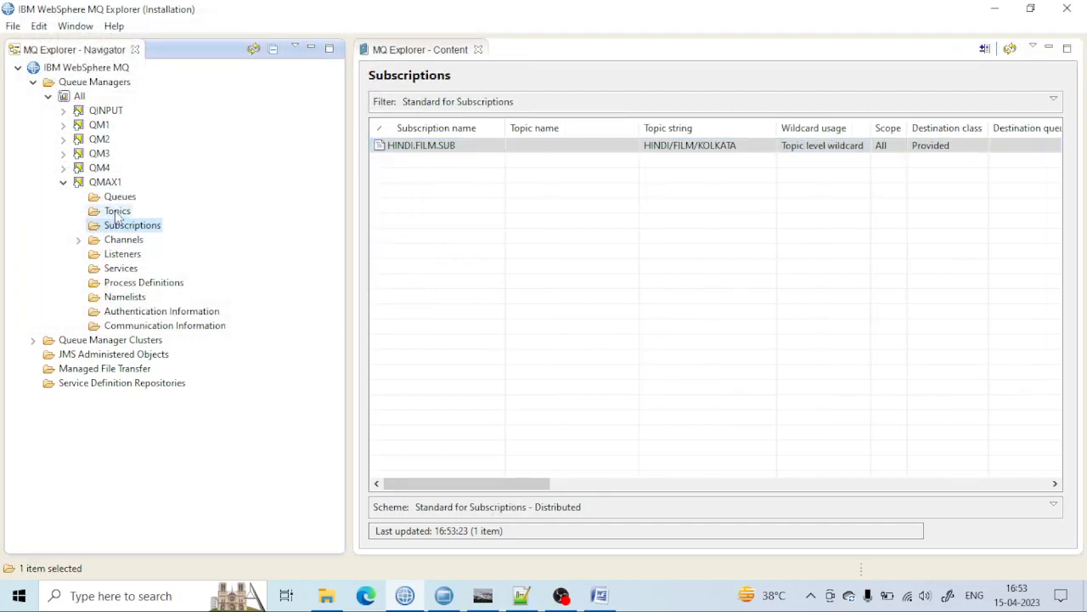
click(119, 197)
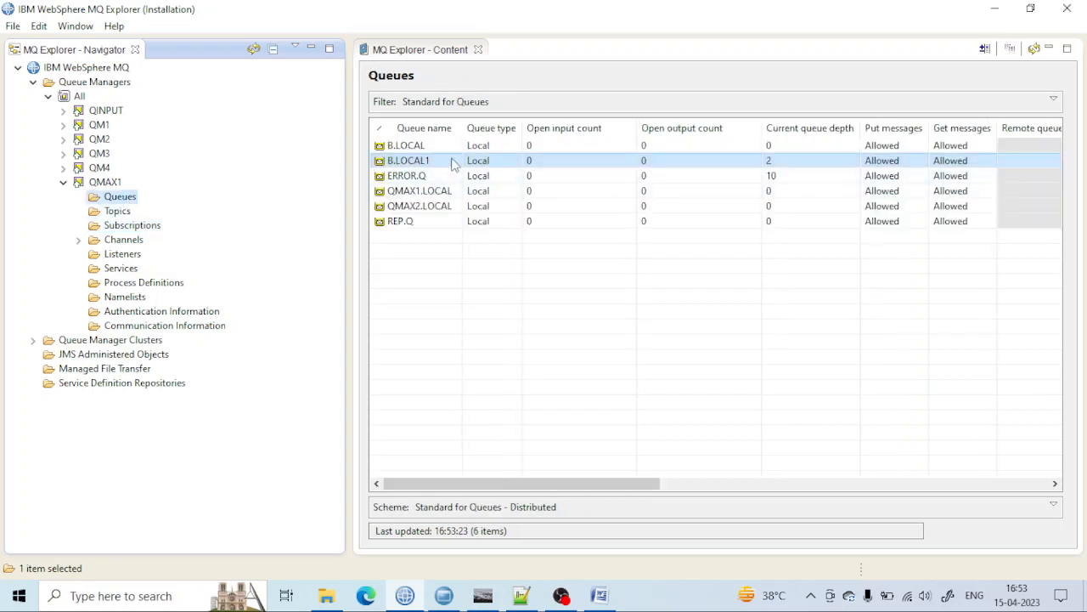
click(1037, 48)
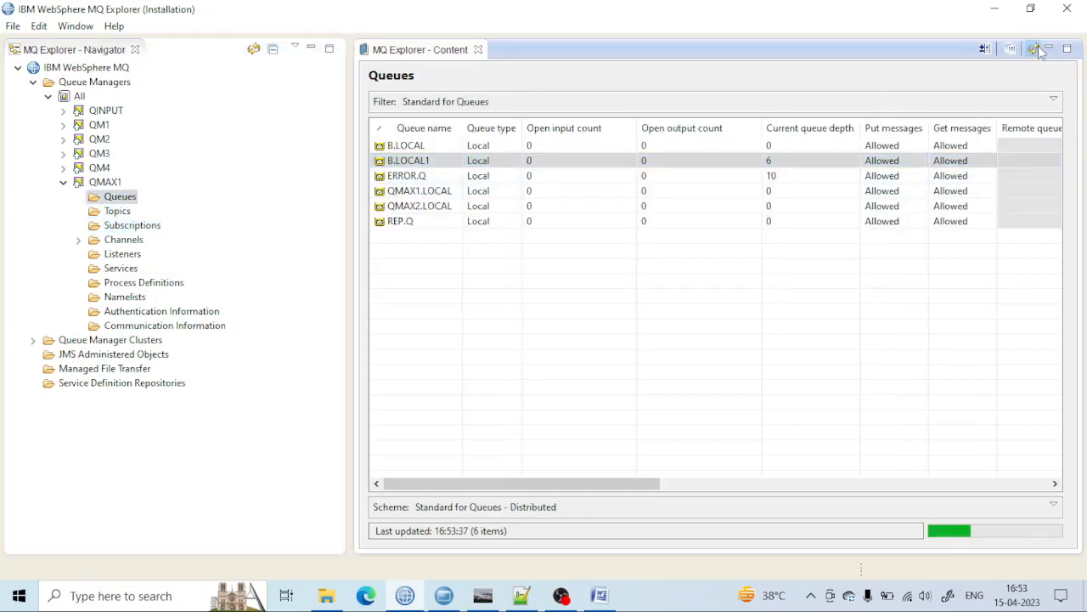
right_click(408, 160)
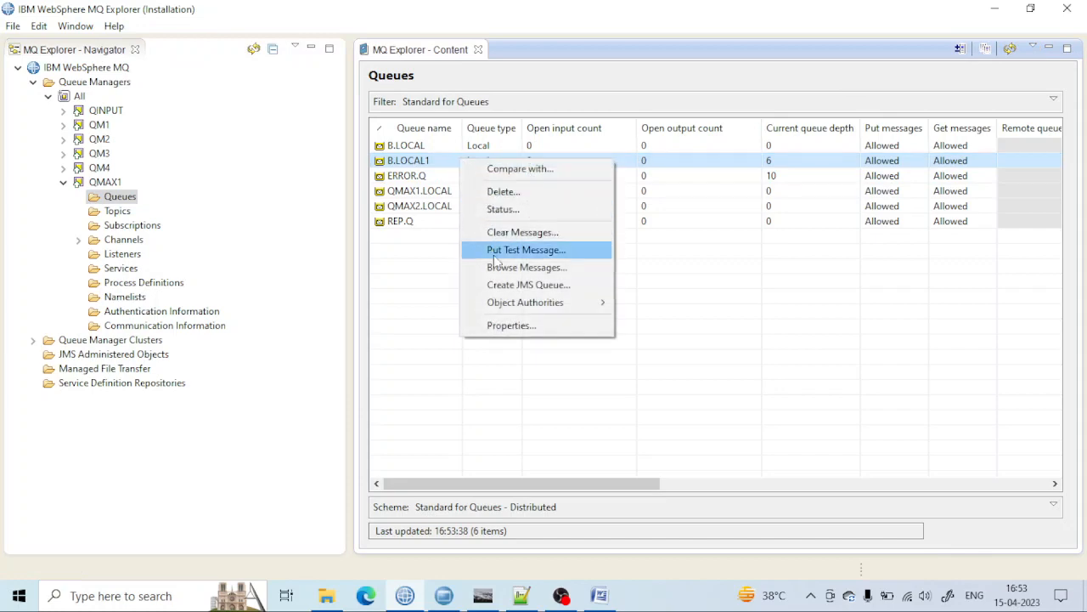
click(527, 267)
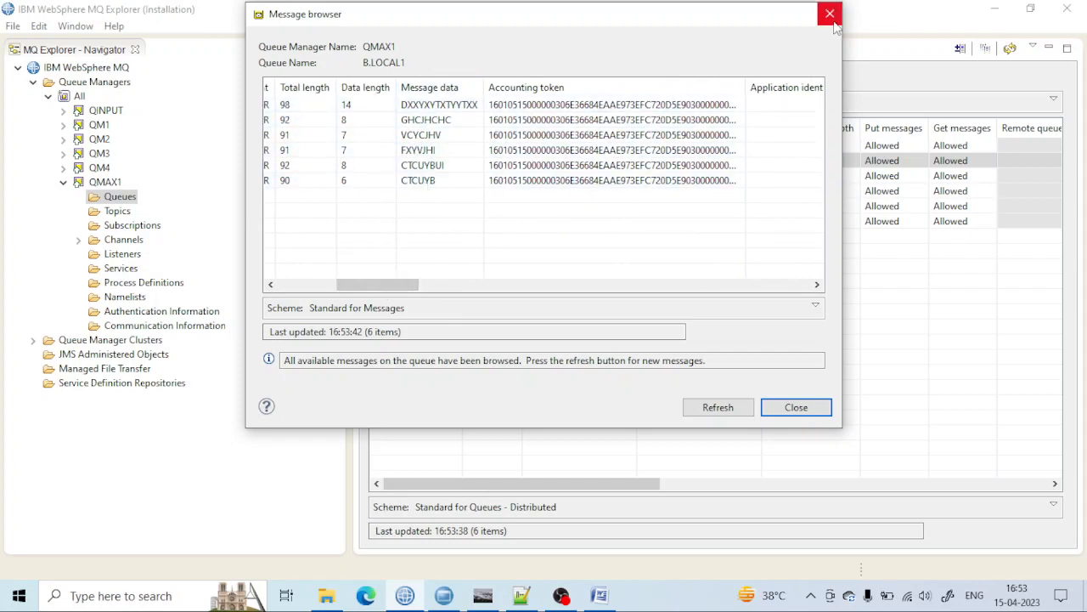
click(829, 14)
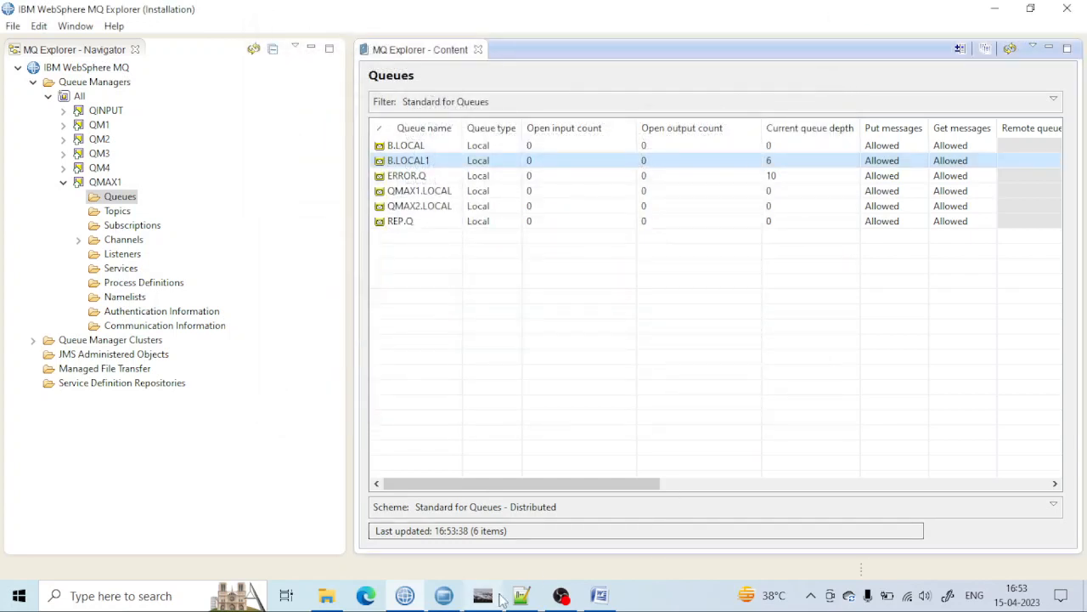
Return to the Notepad++ script with the topic and subscription definitions.
click(520, 595)
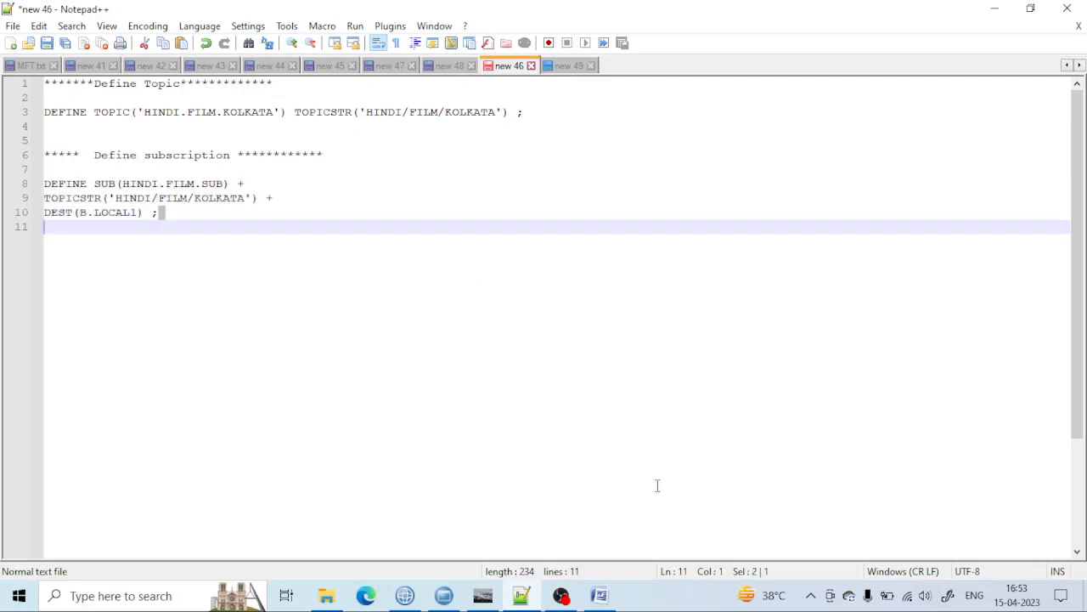
mouse_move(421, 520)
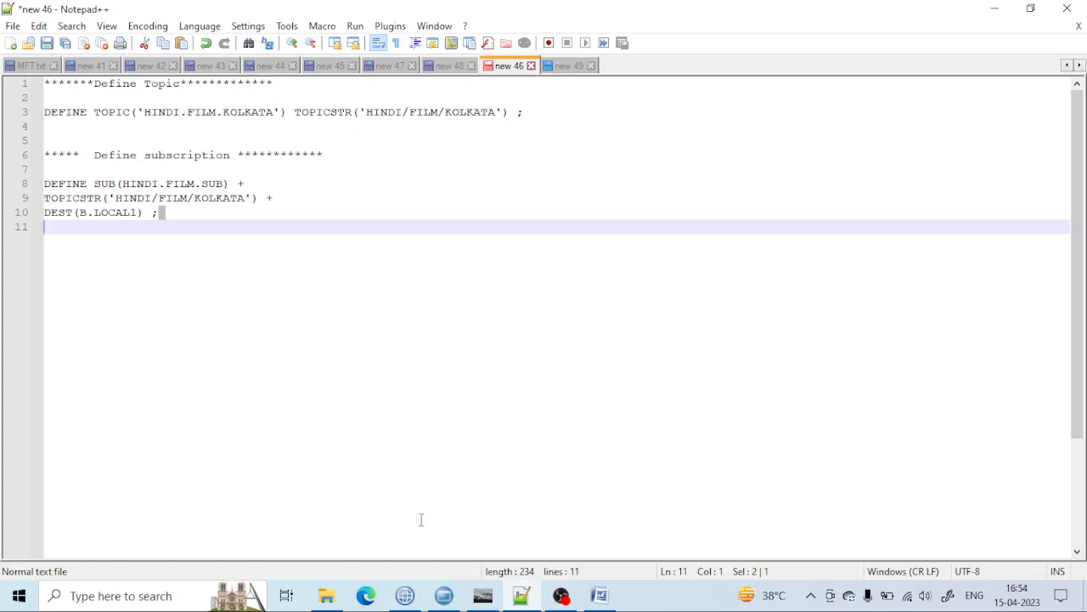
mouse_move(452, 574)
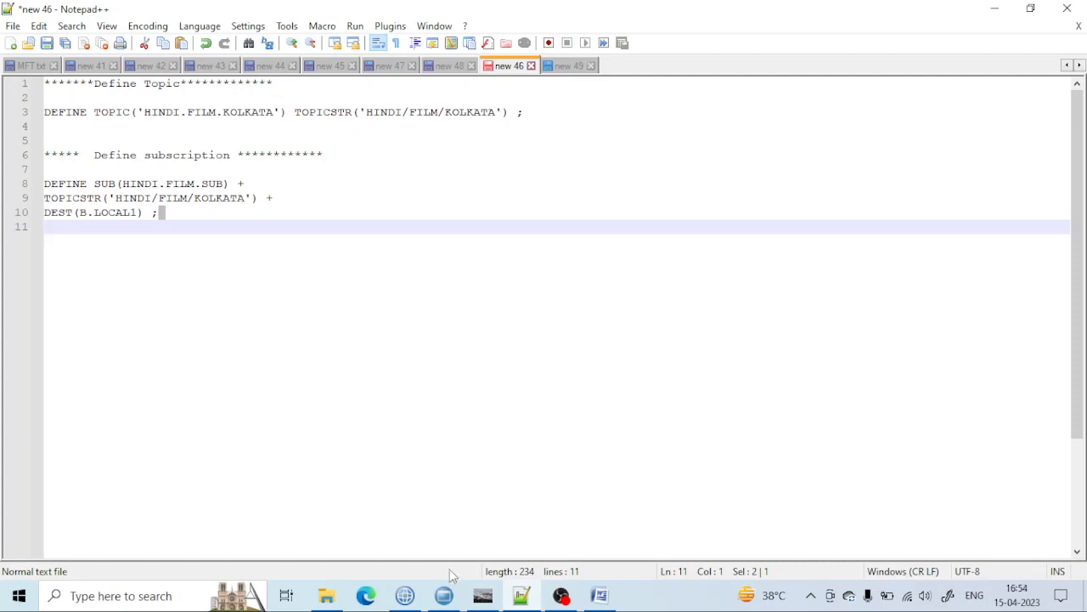